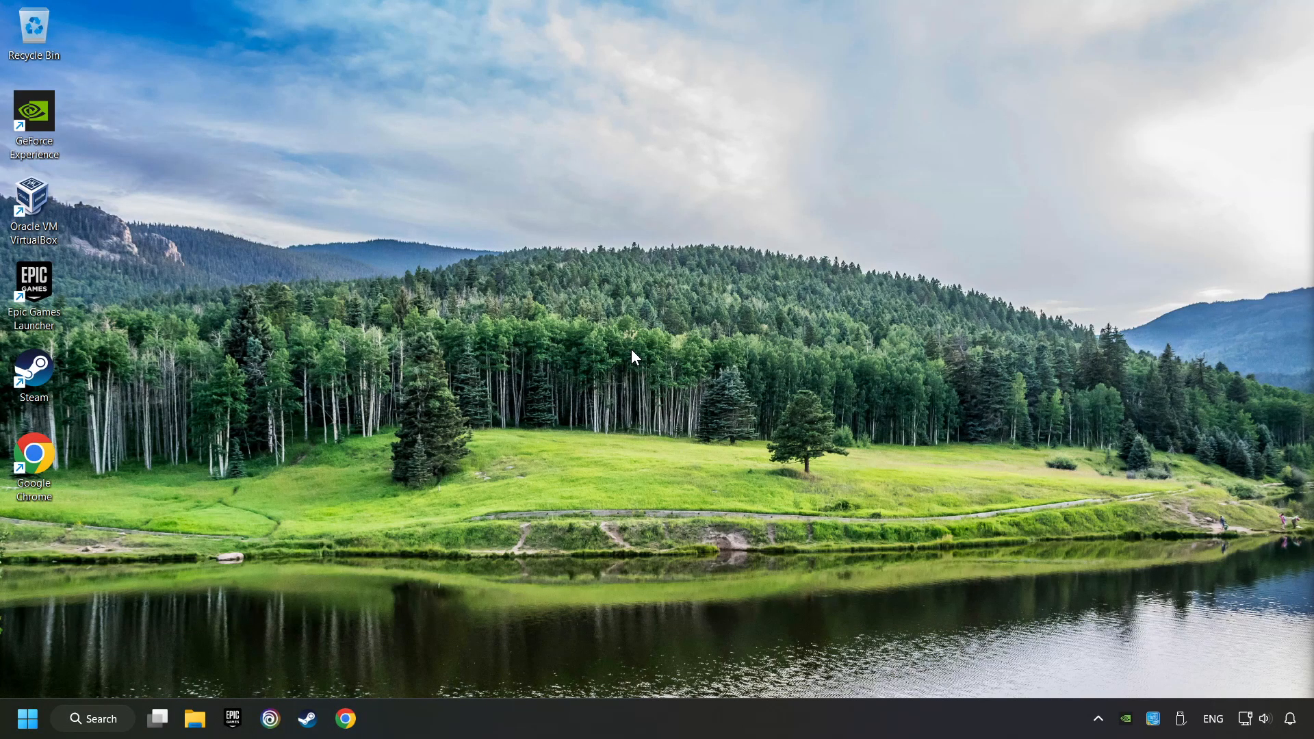
{"action": "mouse_move", "coordinate": [1294, 718]}
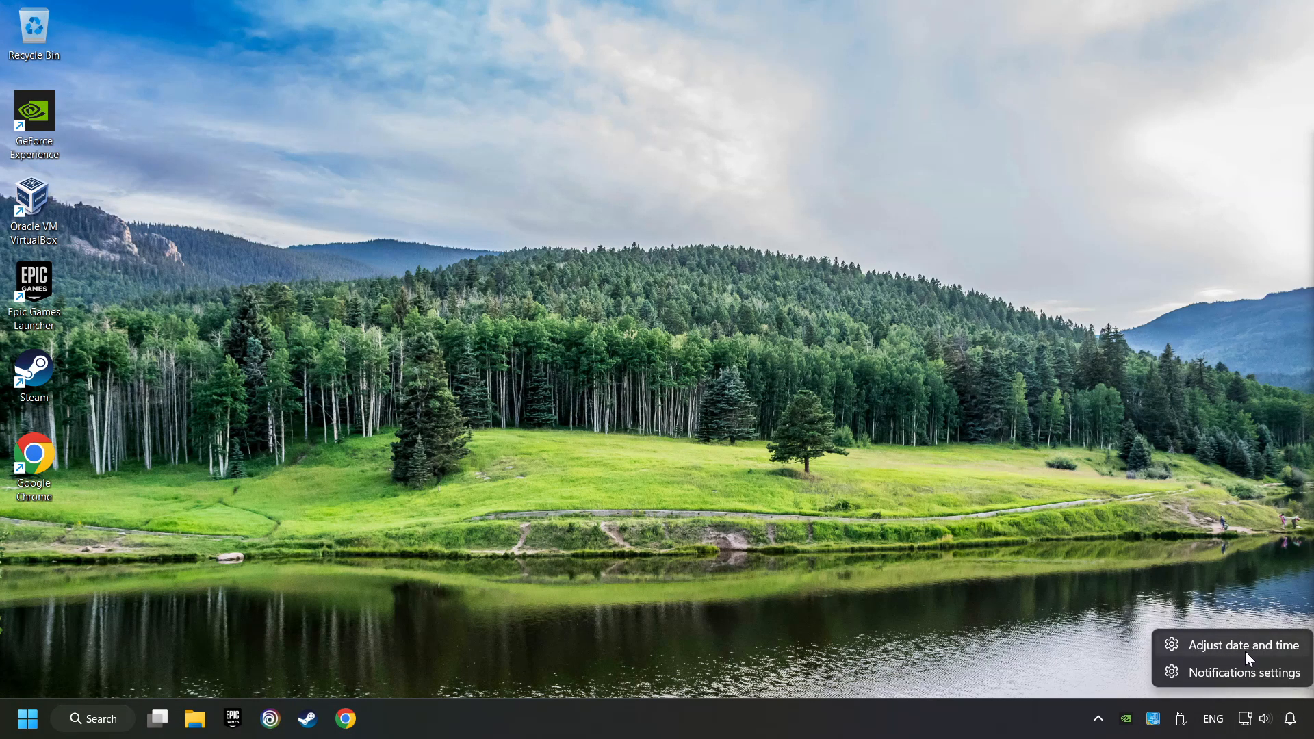
- Bring up the Date & time settings from the taskbar clock
{"action": "left_click", "coordinate": [1242, 645]}
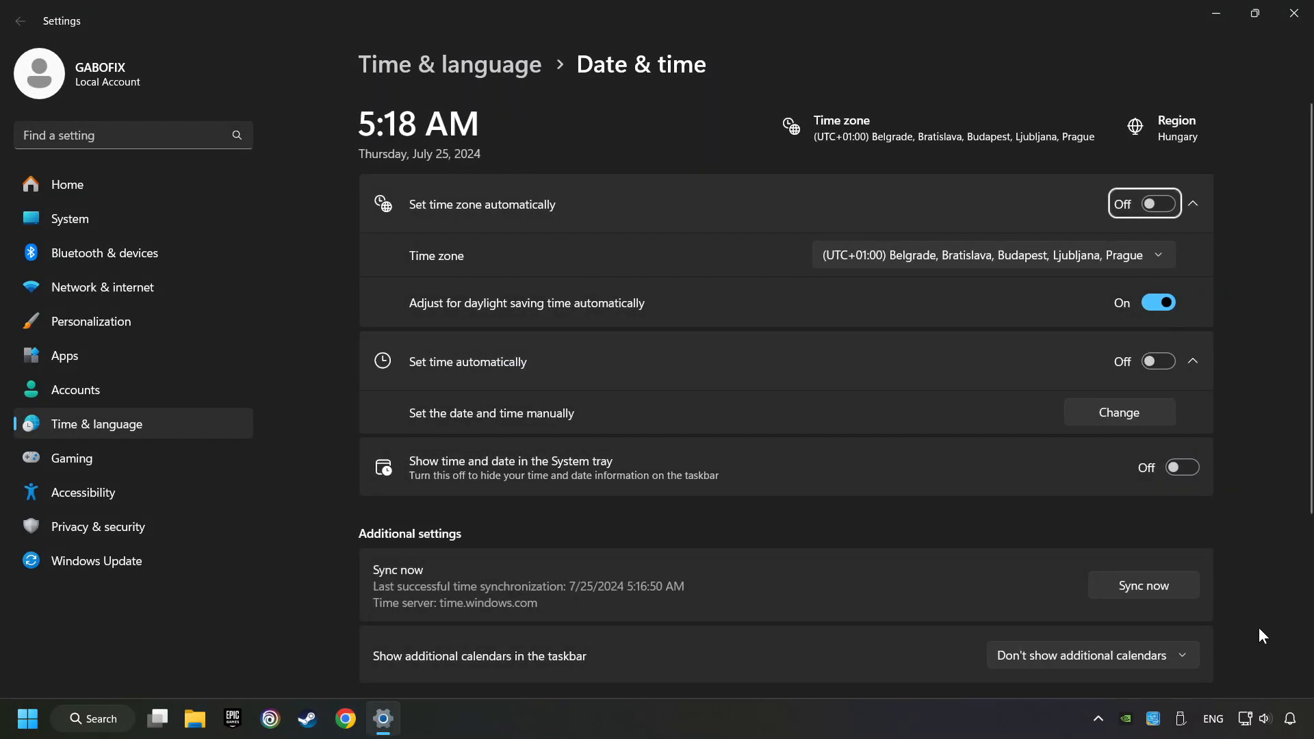
{"action": "mouse_move", "coordinate": [1059, 216]}
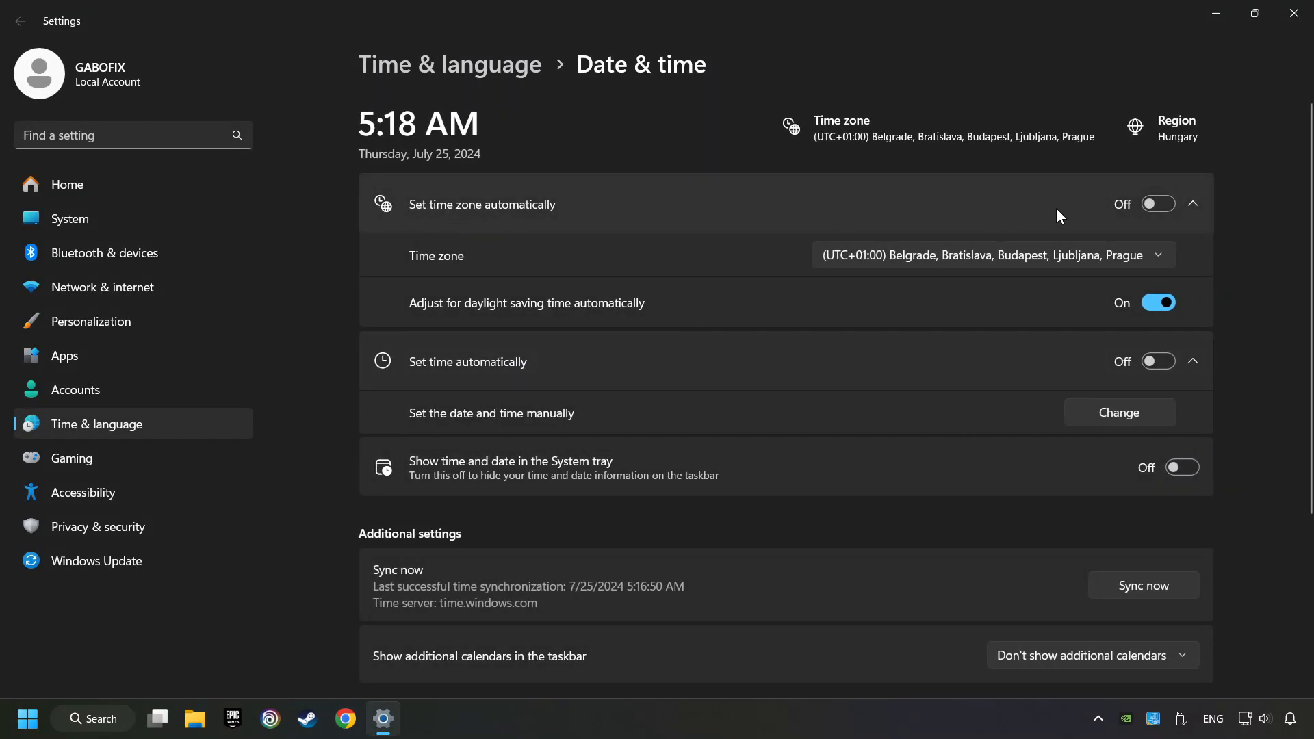
- Turn on automatic time zone and automatic time, and sync the clock now
{"action": "left_click", "coordinate": [1158, 204]}
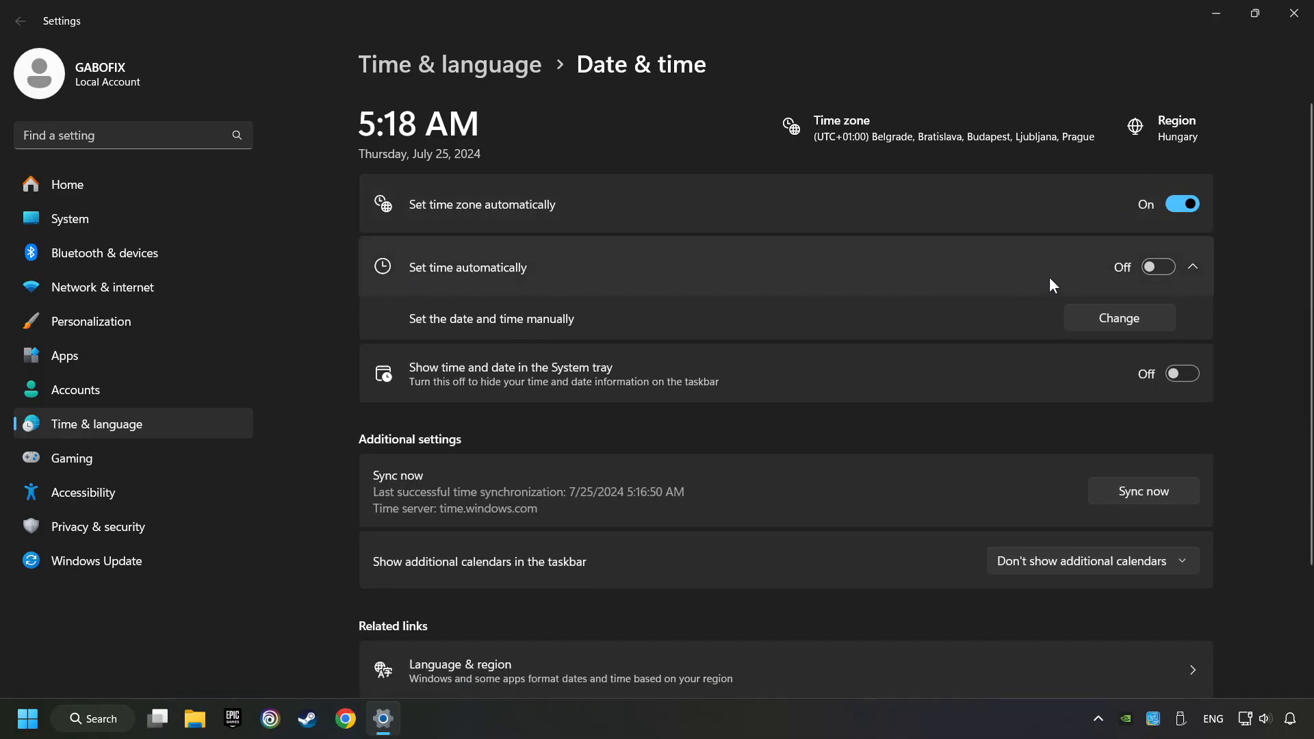
{"action": "left_click", "coordinate": [1181, 267]}
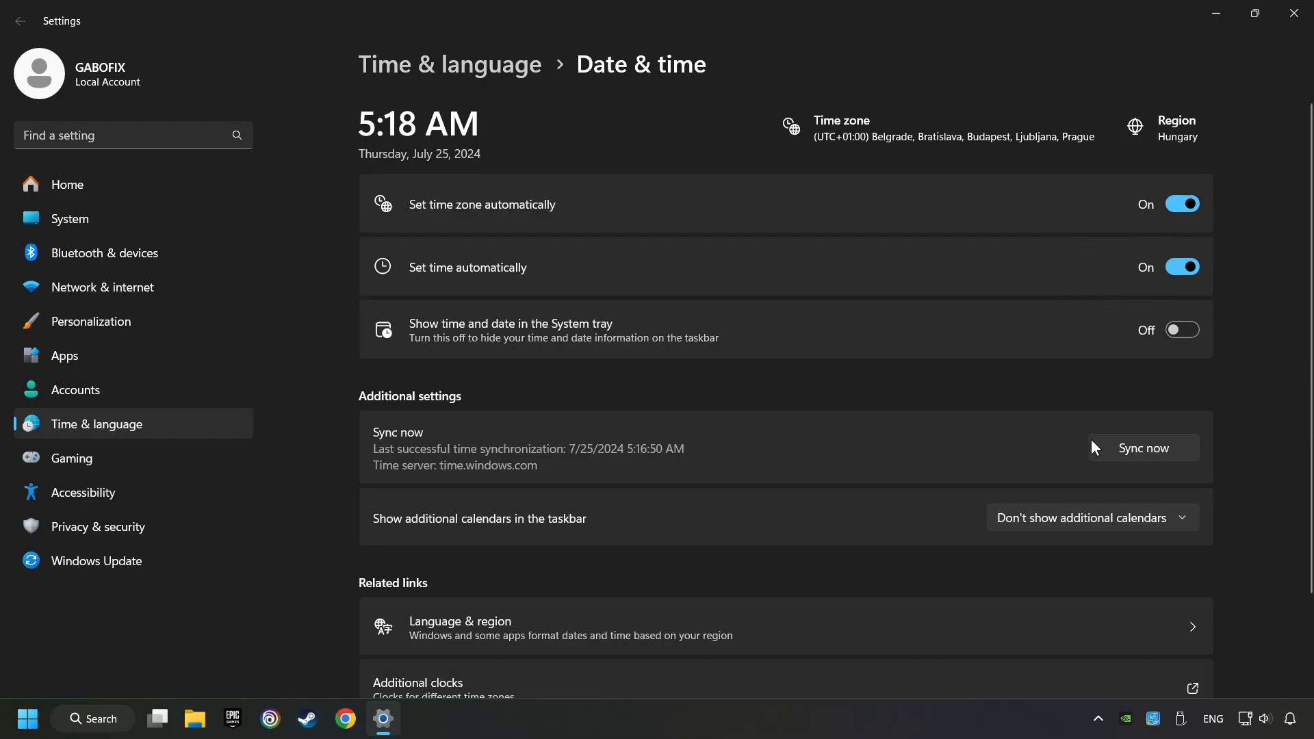
{"action": "left_click", "coordinate": [1141, 448]}
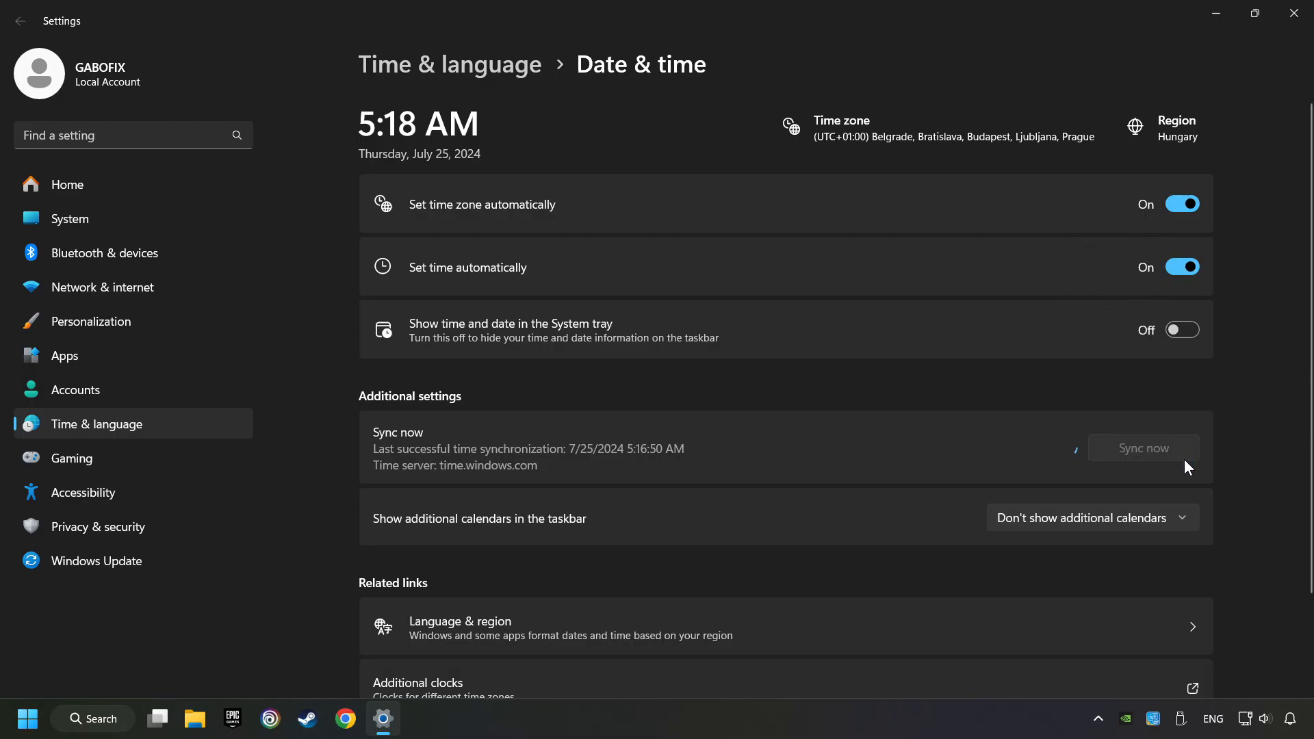
{"action": "left_click", "coordinate": [1141, 446]}
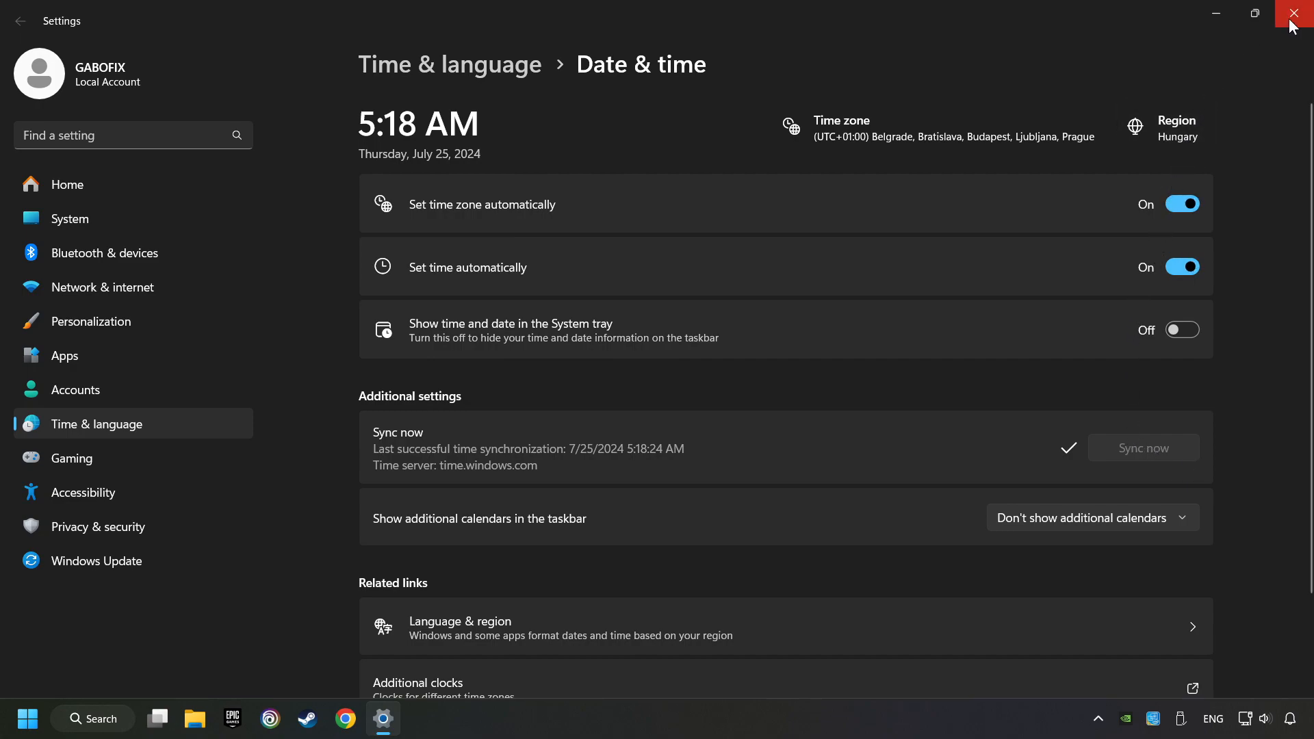
- Close Settings and bring up the network tray icon's options
{"action": "left_click", "coordinate": [1297, 14]}
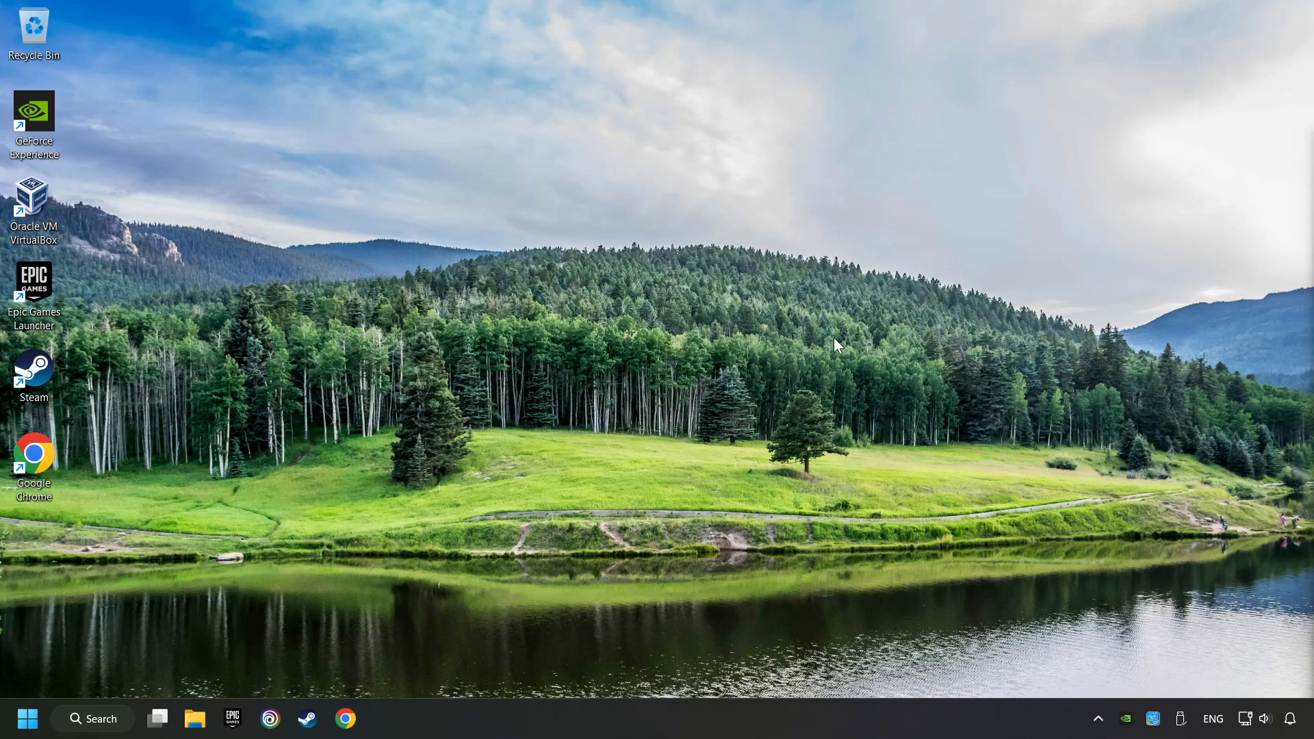
{"action": "right_click", "coordinate": [1245, 718]}
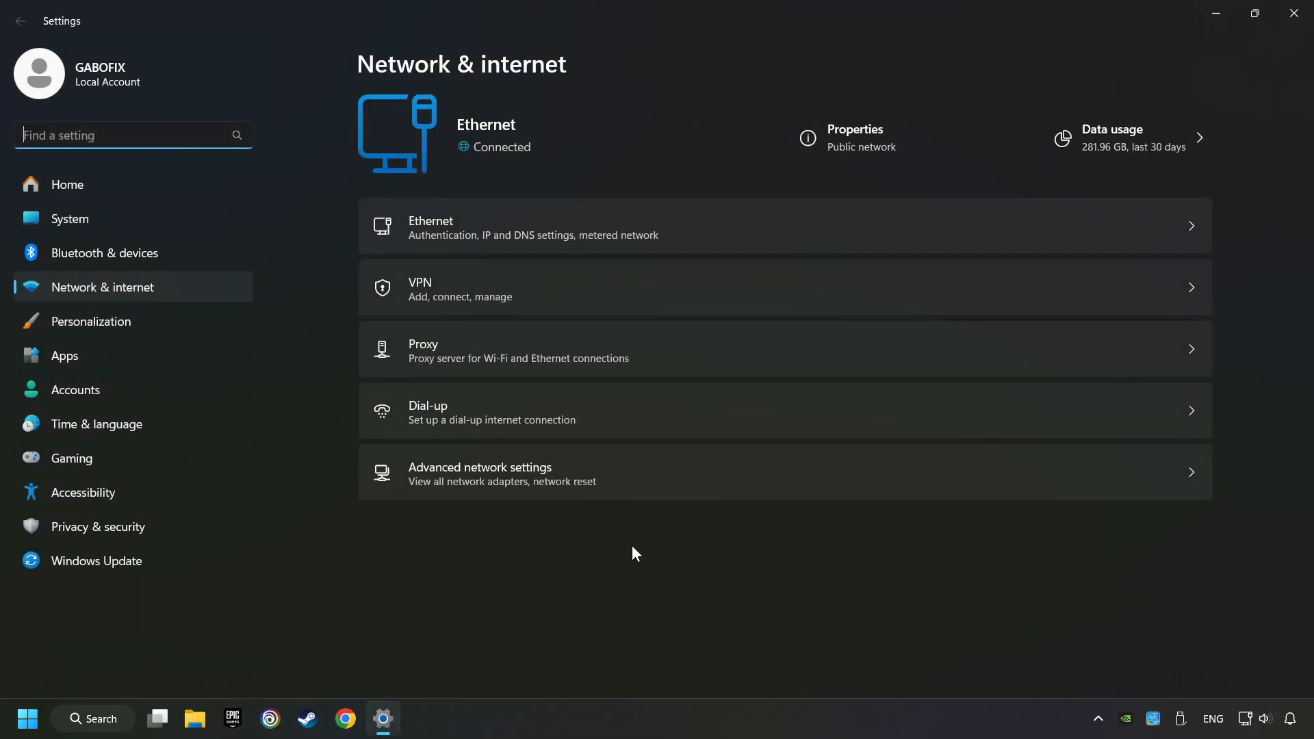
{"action": "mouse_move", "coordinate": [465, 358]}
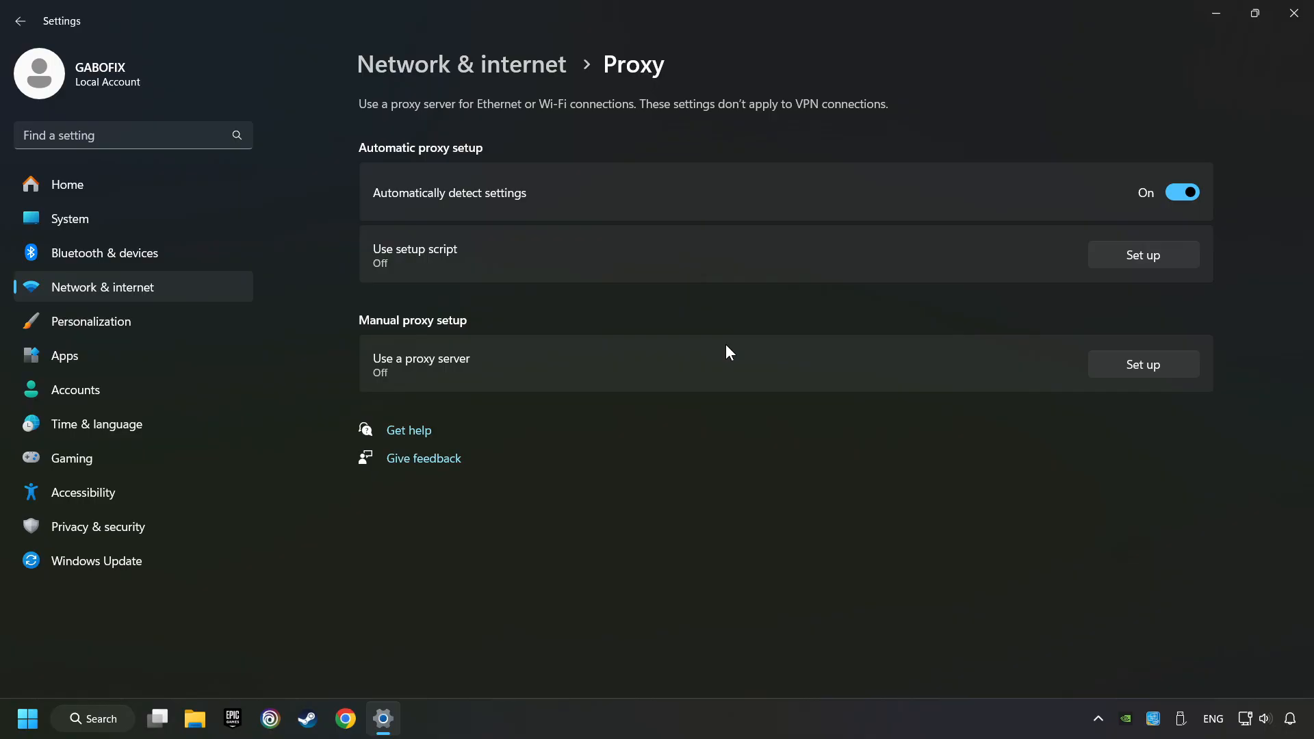
{"action": "mouse_move", "coordinate": [1137, 378]}
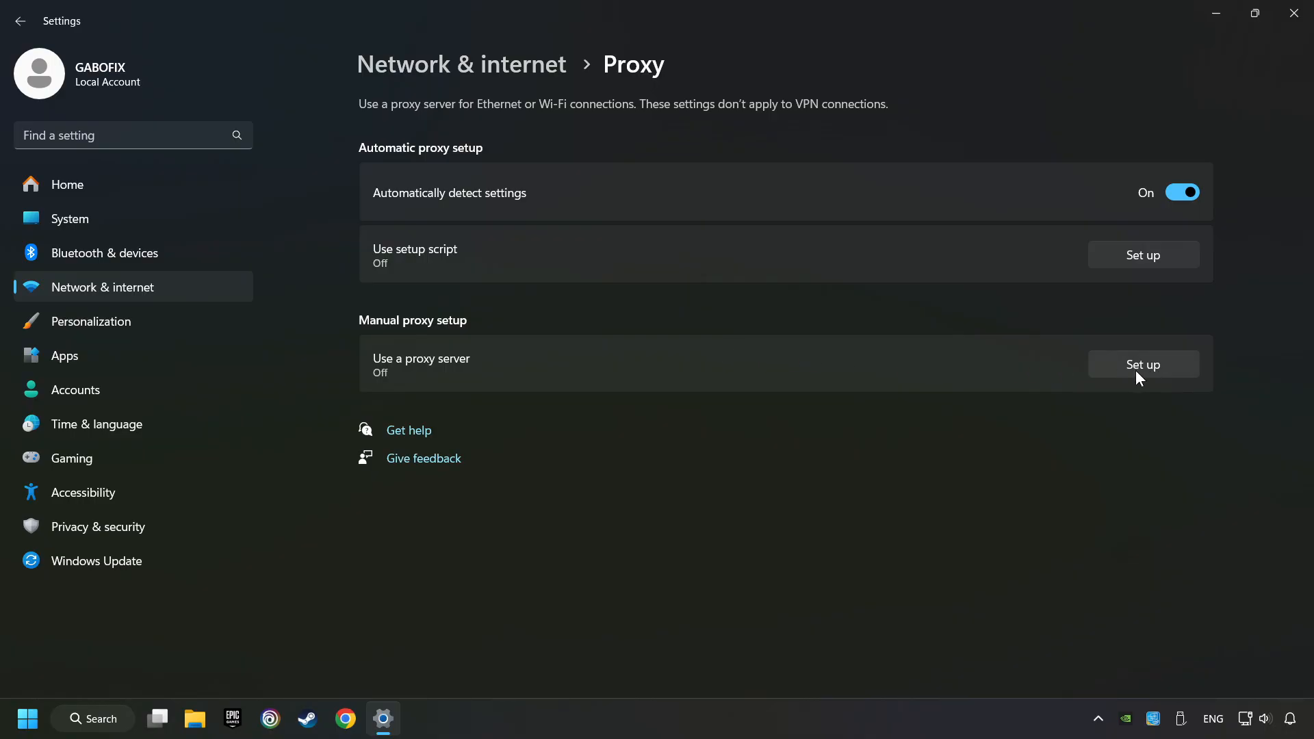
- Save the manual proxy server setting as off and close Settings
{"action": "left_click", "coordinate": [1142, 364]}
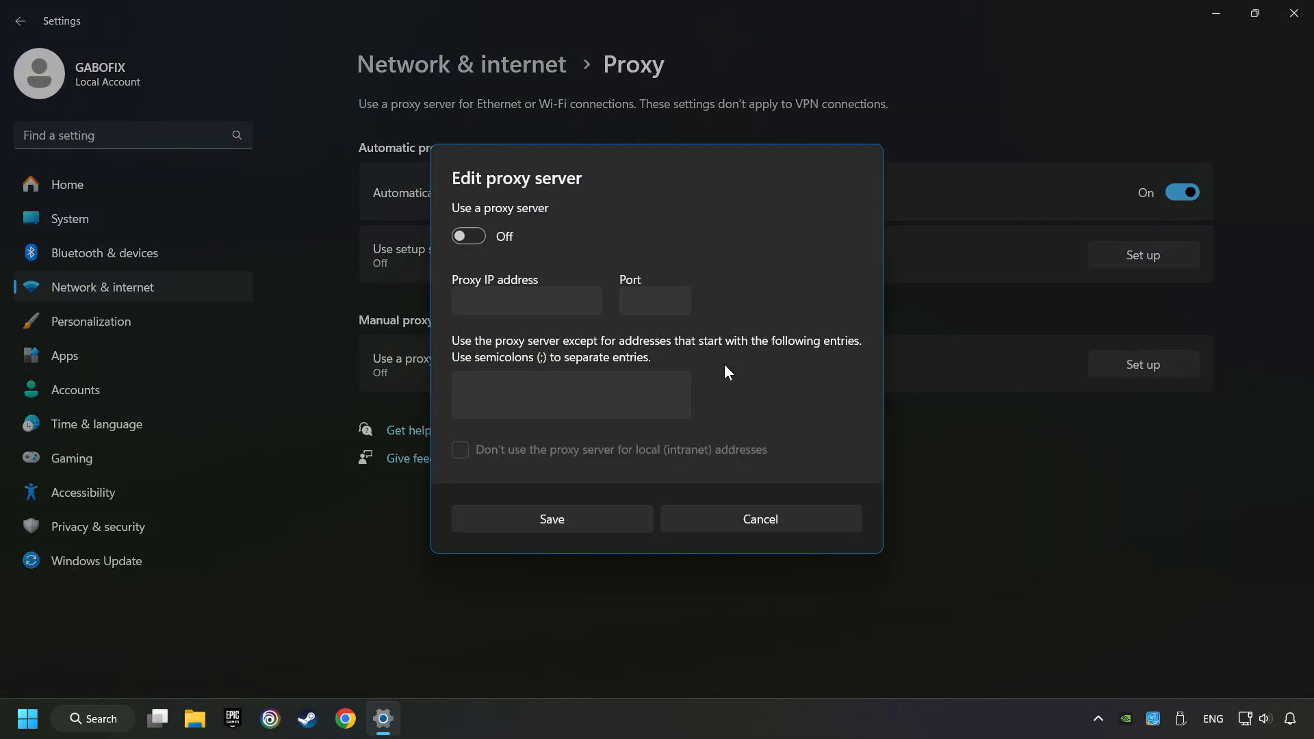
{"action": "mouse_move", "coordinate": [470, 285]}
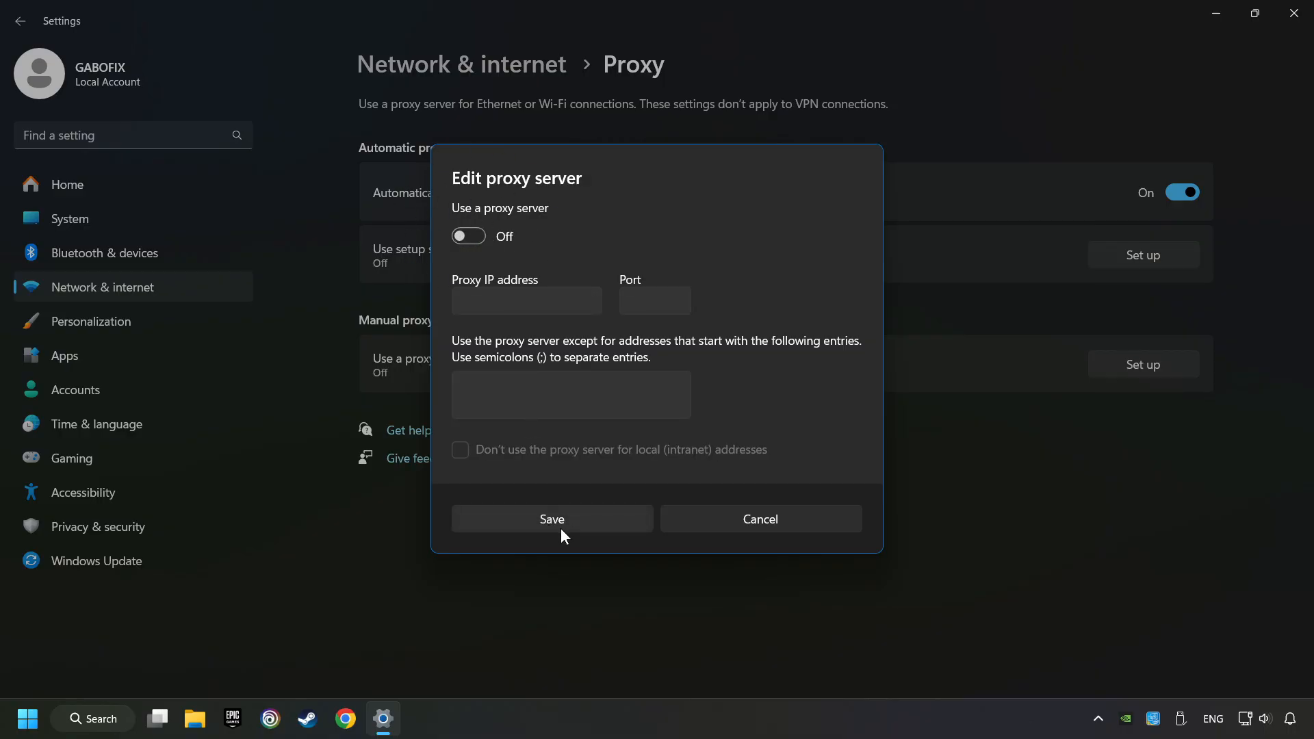
{"action": "left_click", "coordinate": [552, 518]}
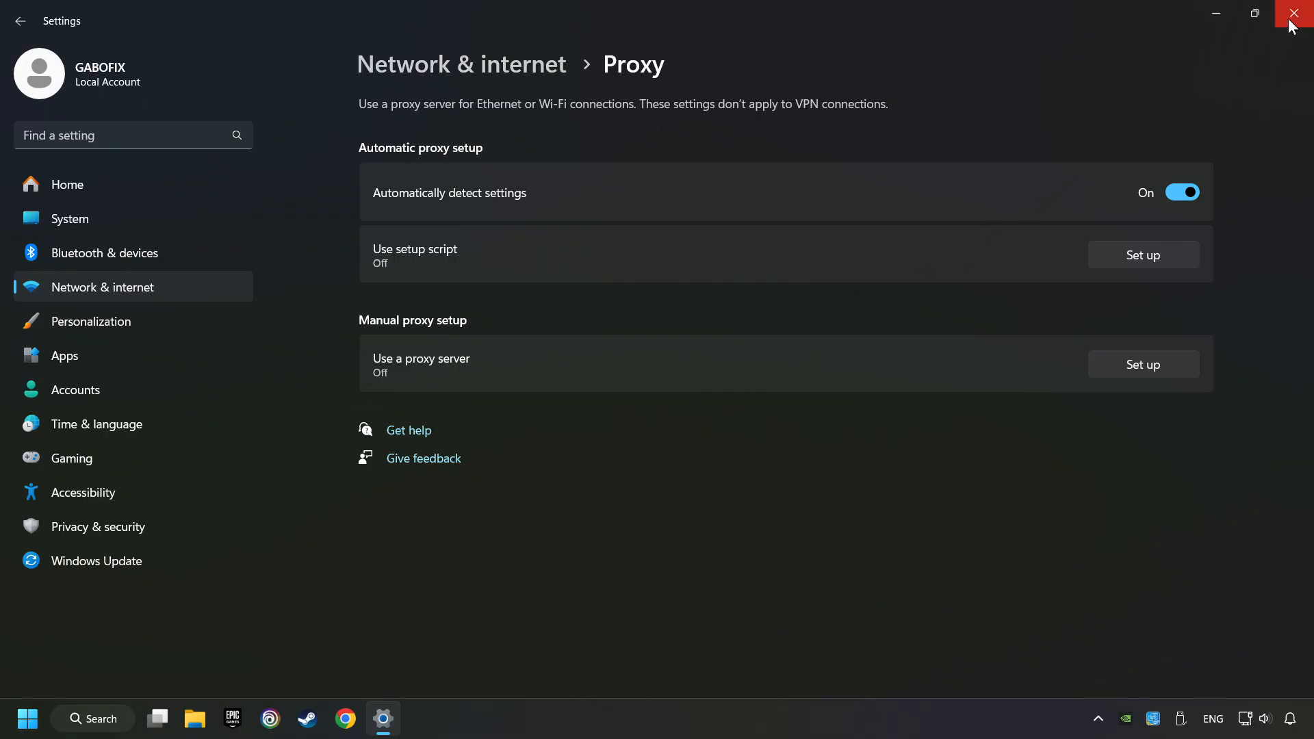
{"action": "left_click", "coordinate": [1297, 14]}
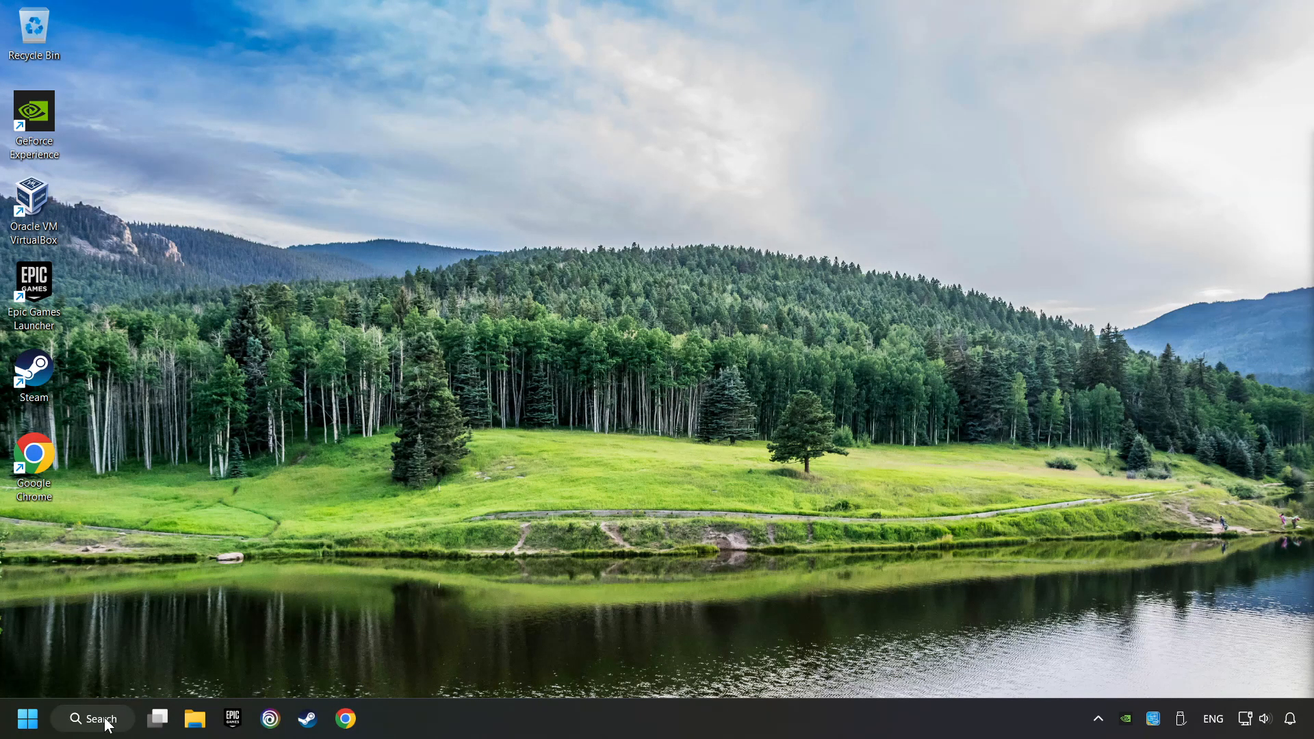
- Launch Command Prompt as administrator from a search for 'cmd'
{"action": "left_click", "coordinate": [92, 719]}
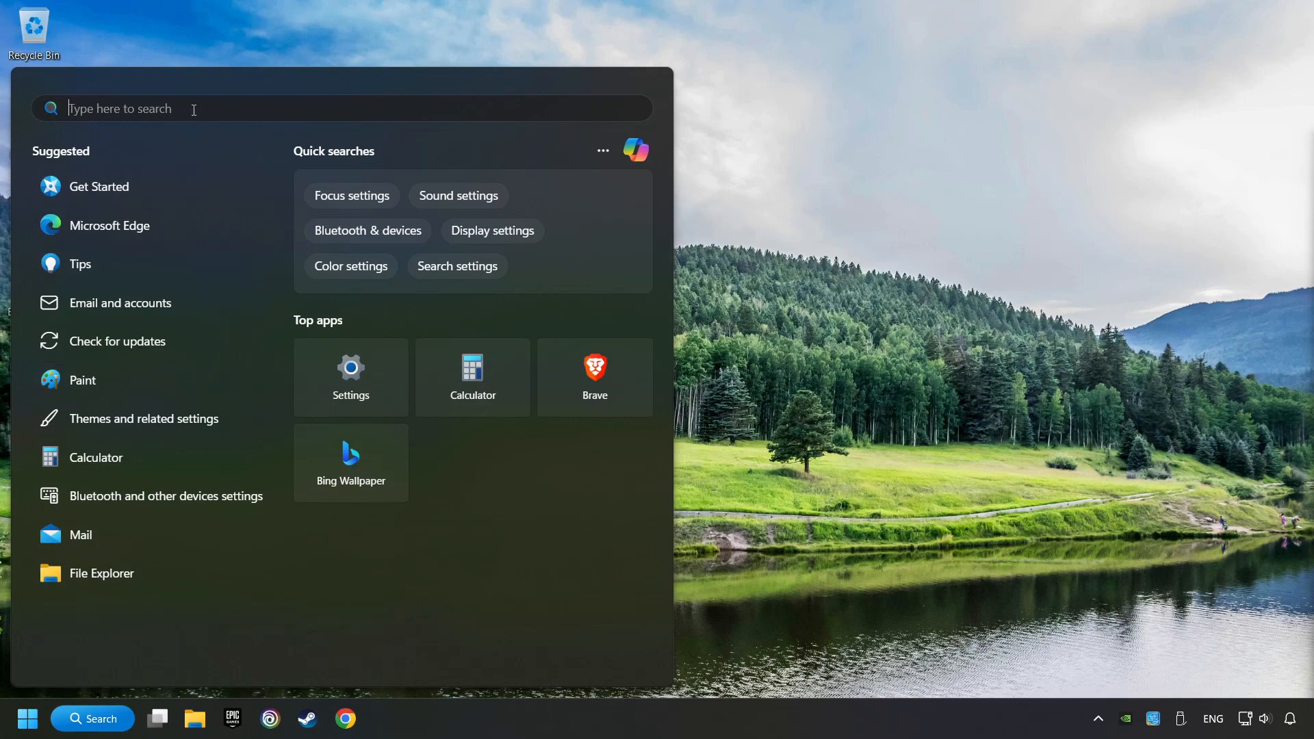
{"action": "type", "text": "cmd"}
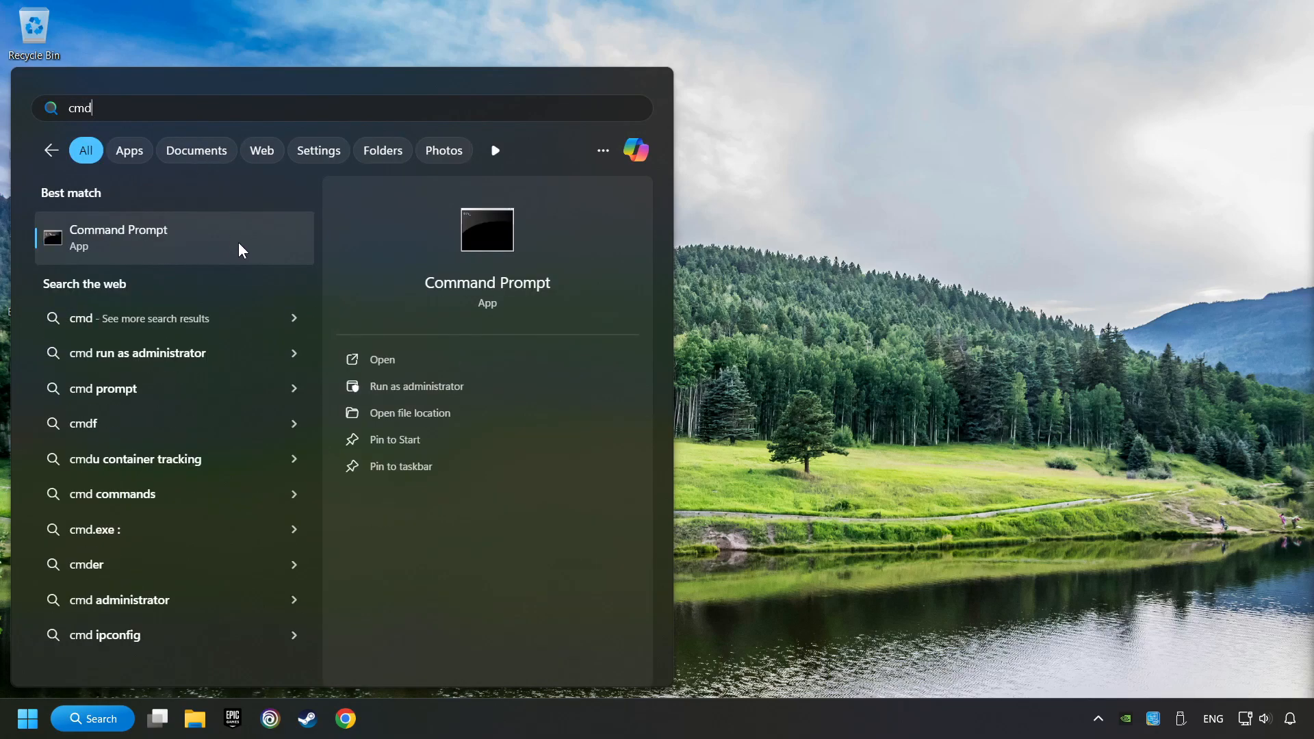
{"action": "right_click", "coordinate": [167, 237]}
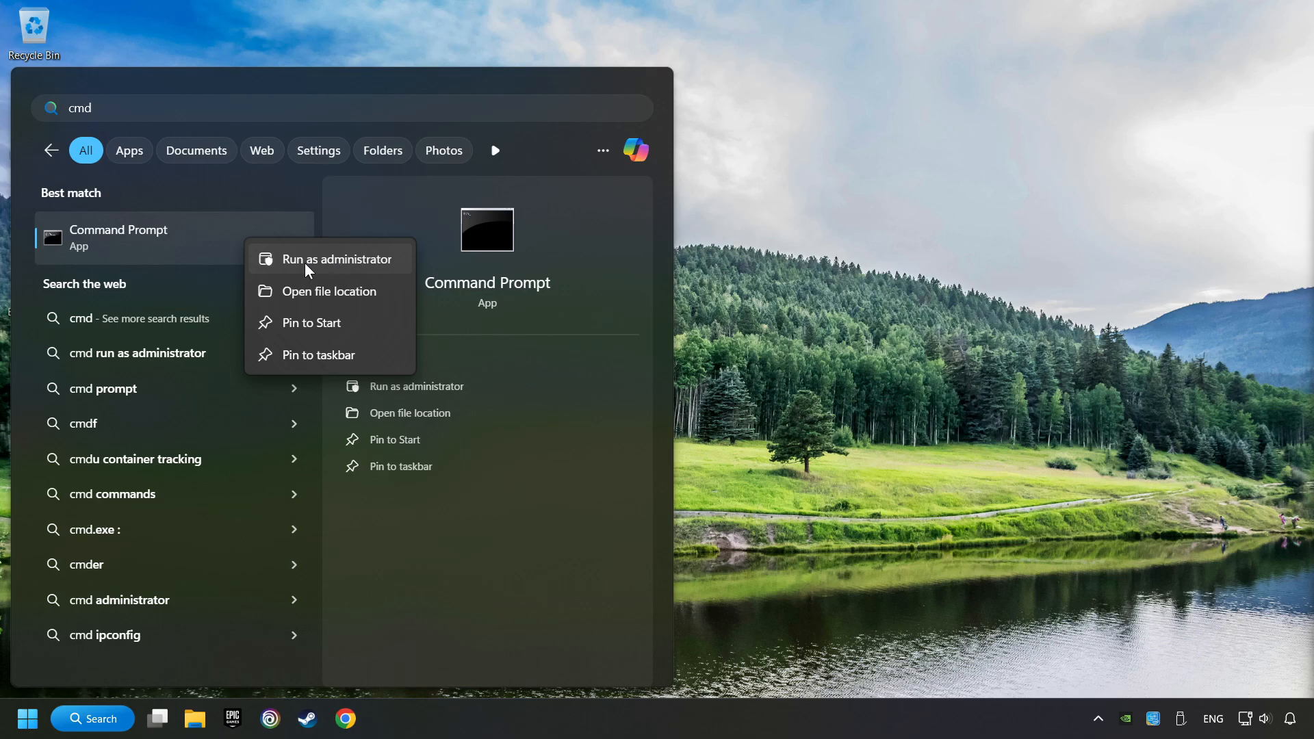
{"action": "left_click", "coordinate": [338, 258]}
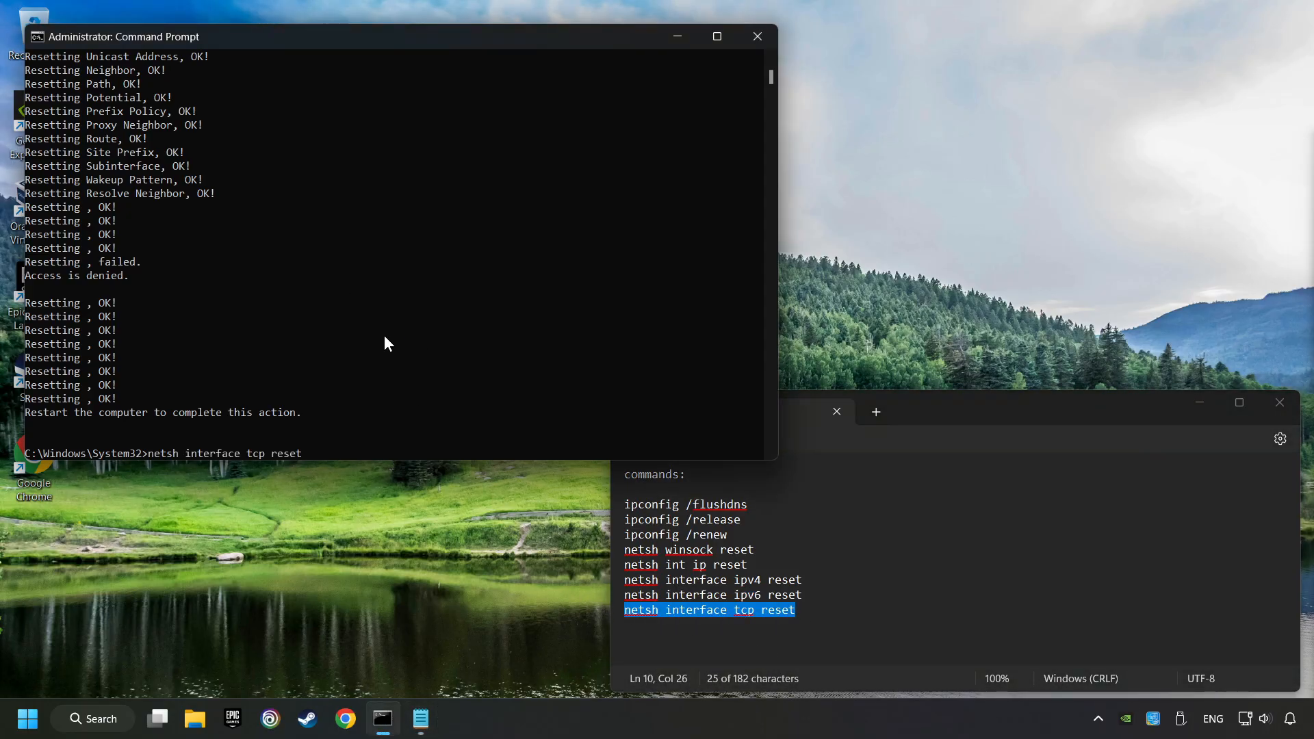
- Run the netsh interface tcp reset command and close the admin console
{"action": "key", "text": "enter"}
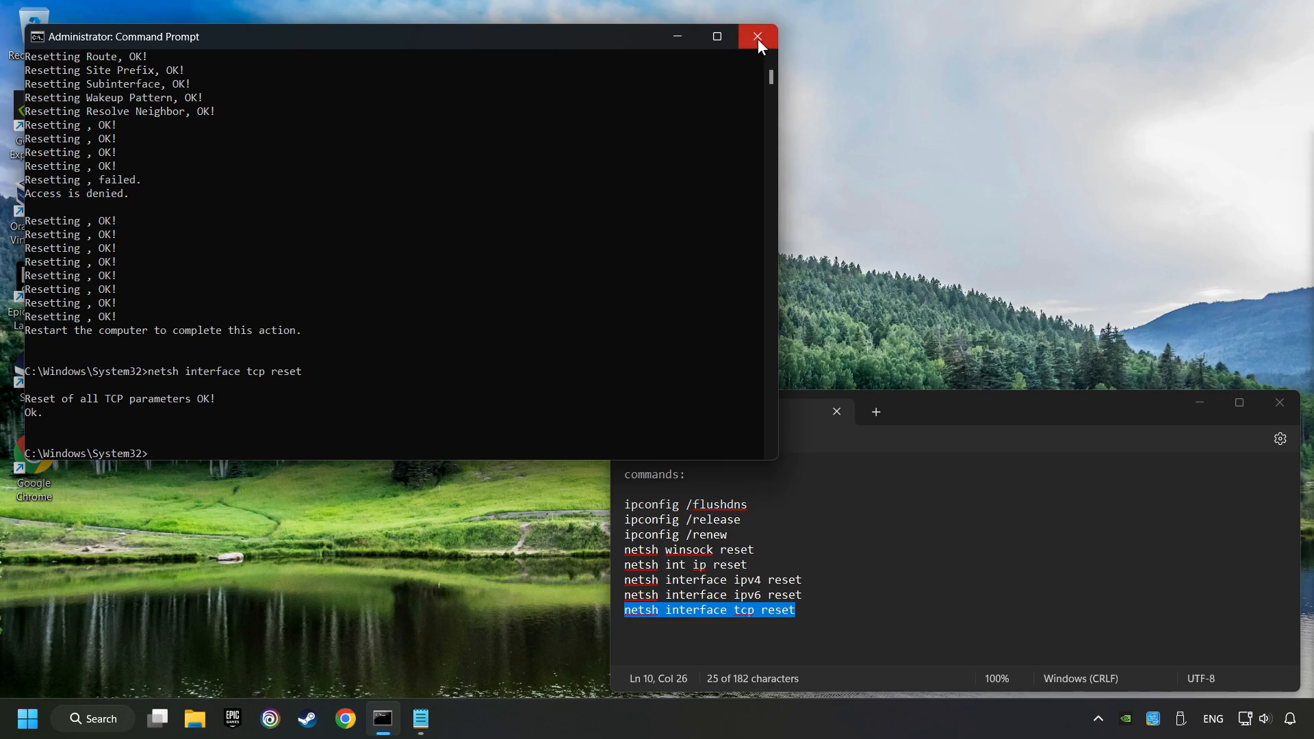
{"action": "left_click", "coordinate": [757, 36]}
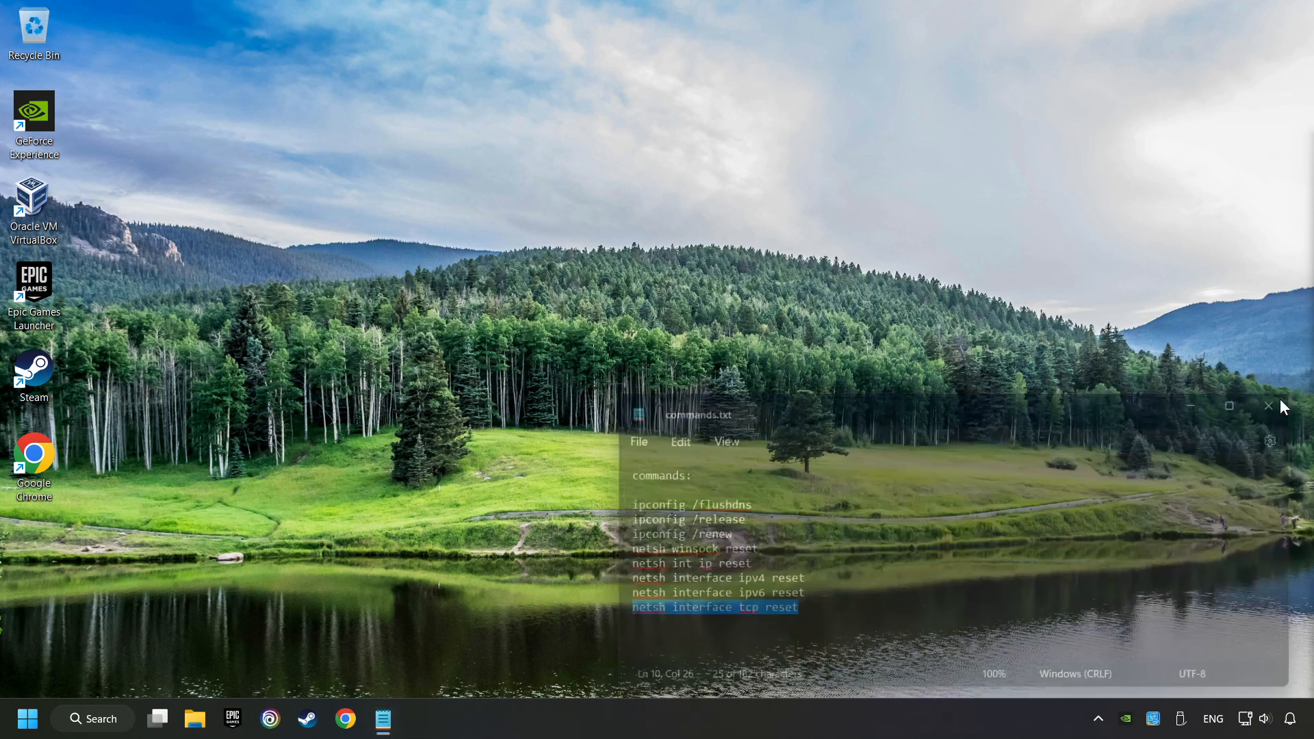
- Close the commands notes file and bring up the network tray icon's options
{"action": "left_click", "coordinate": [1267, 406]}
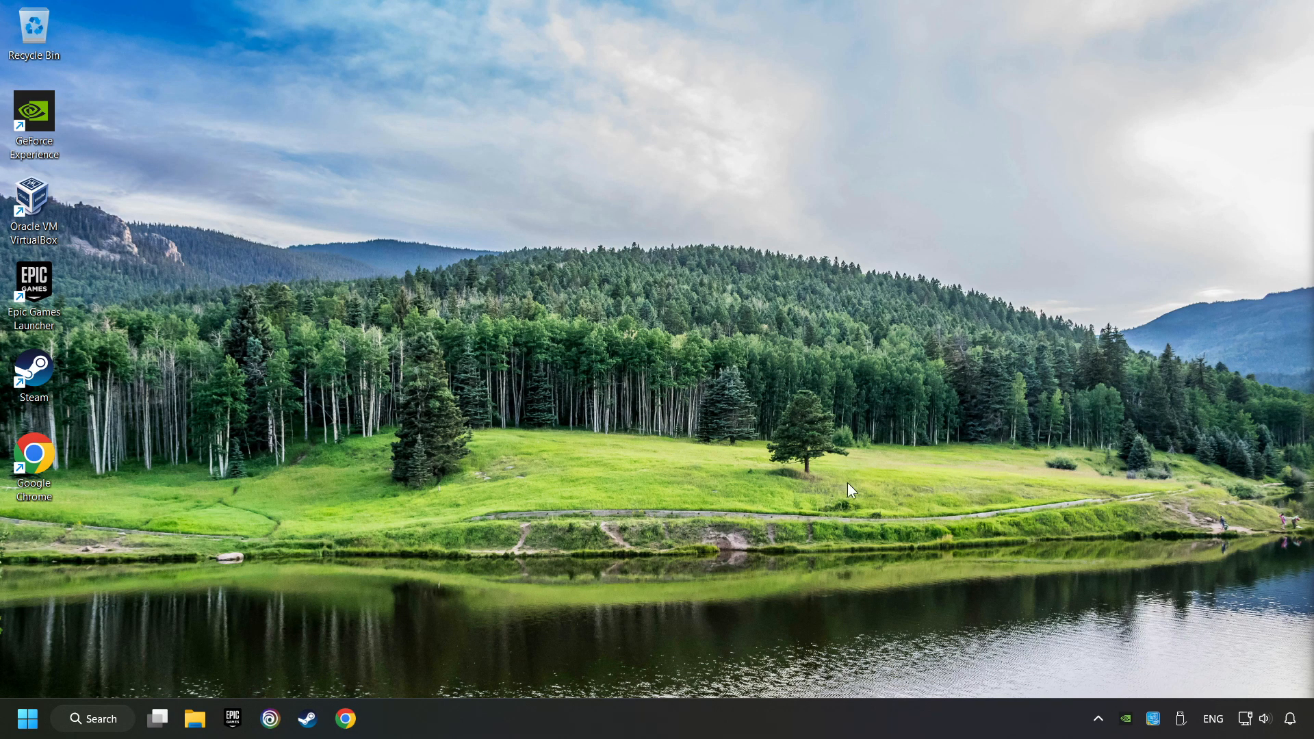
{"action": "right_click", "coordinate": [1125, 719]}
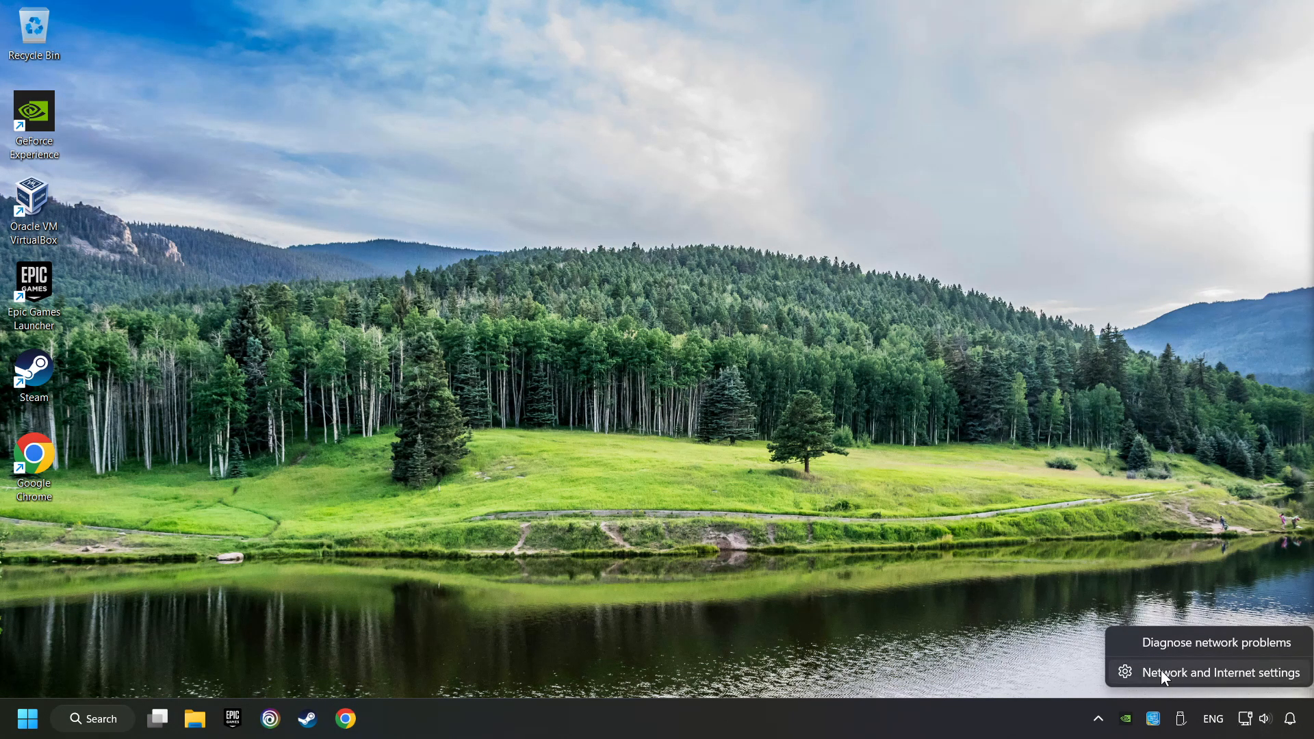
- Start a network reset from Advanced network settings and confirm it
{"action": "left_click", "coordinate": [1220, 672]}
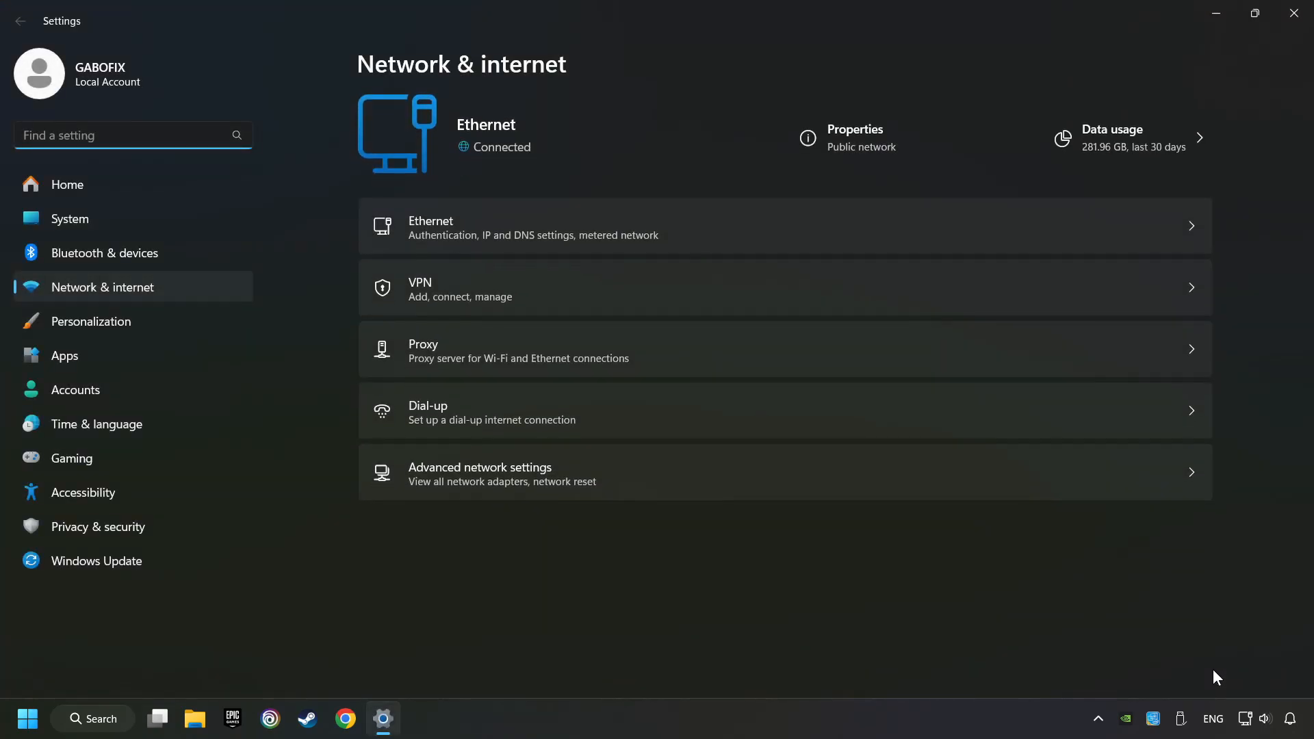
{"action": "mouse_move", "coordinate": [475, 490]}
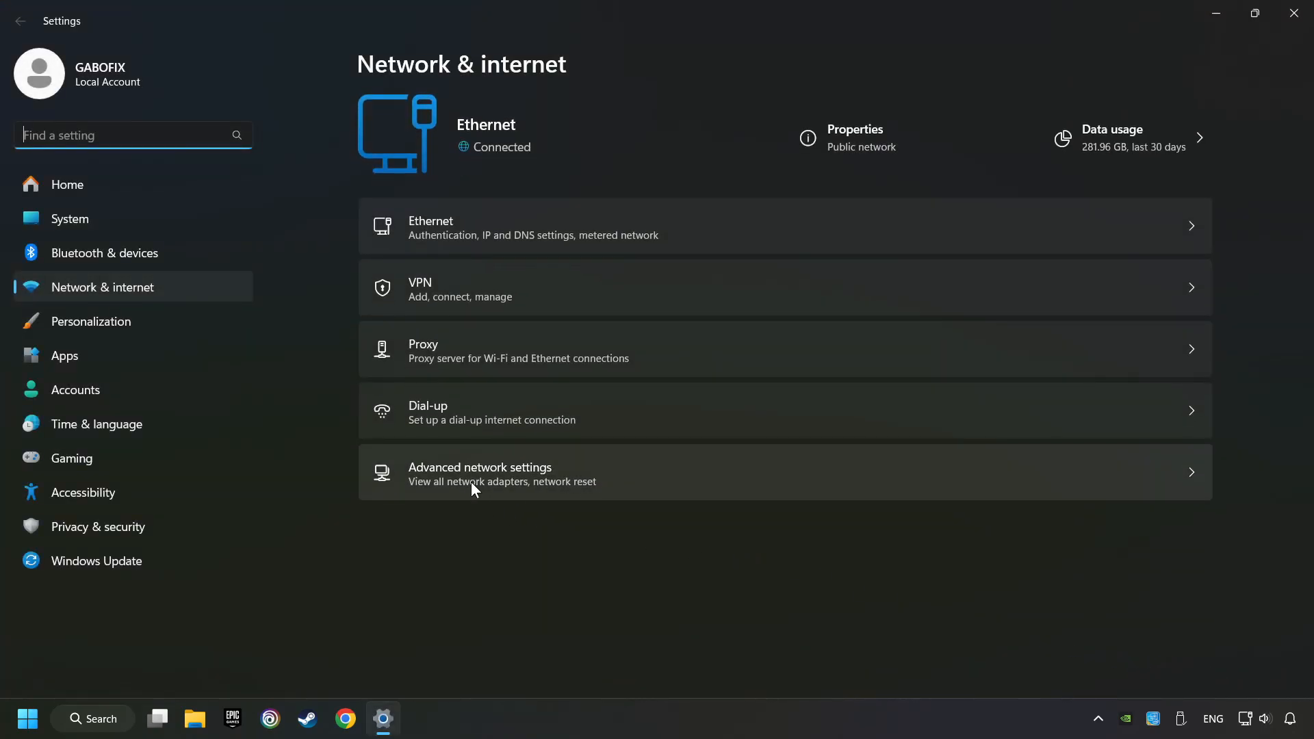
{"action": "left_click", "coordinate": [479, 474]}
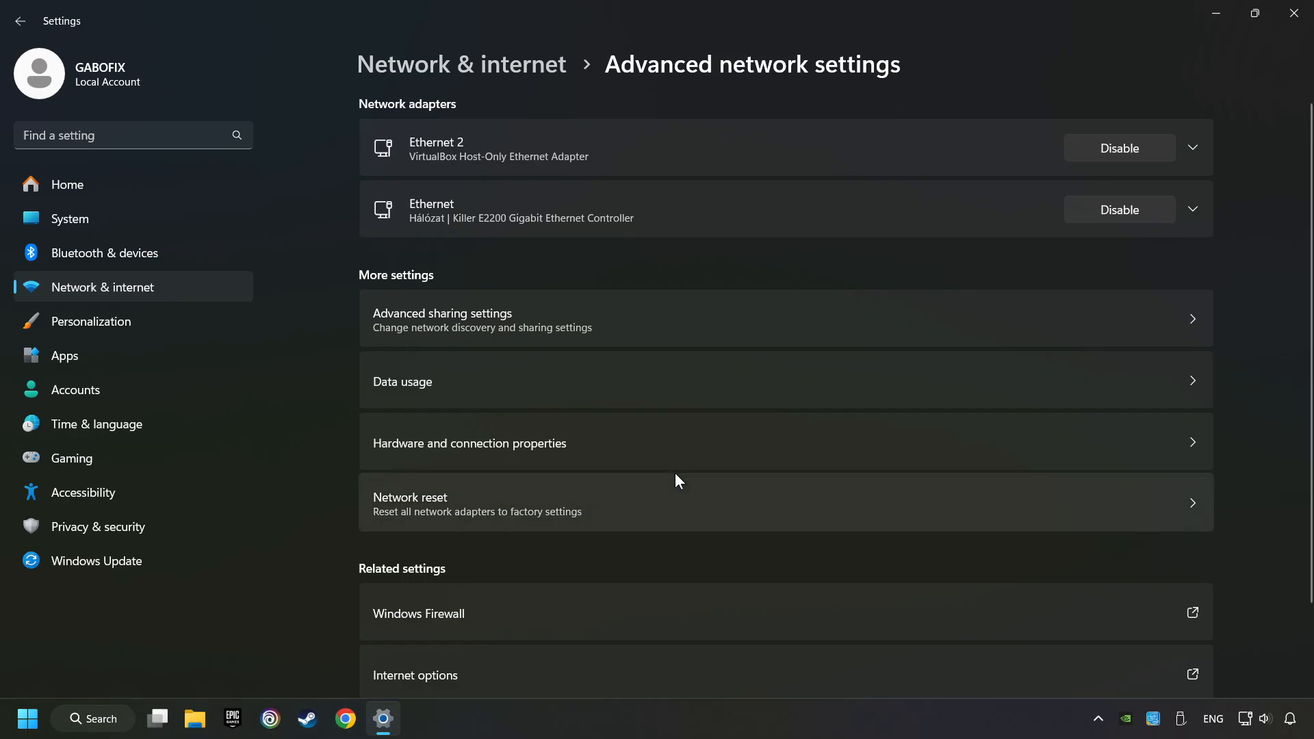
{"action": "mouse_move", "coordinate": [505, 516]}
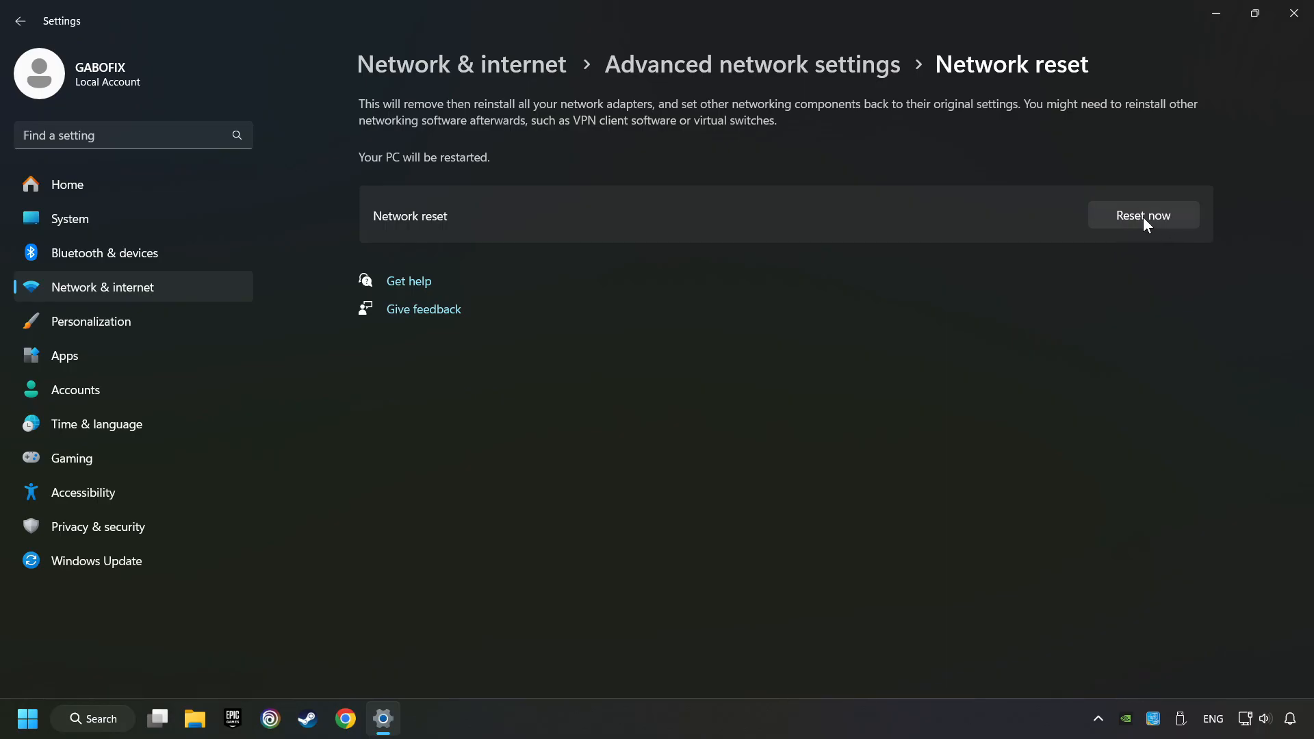
{"action": "left_click", "coordinate": [1142, 215]}
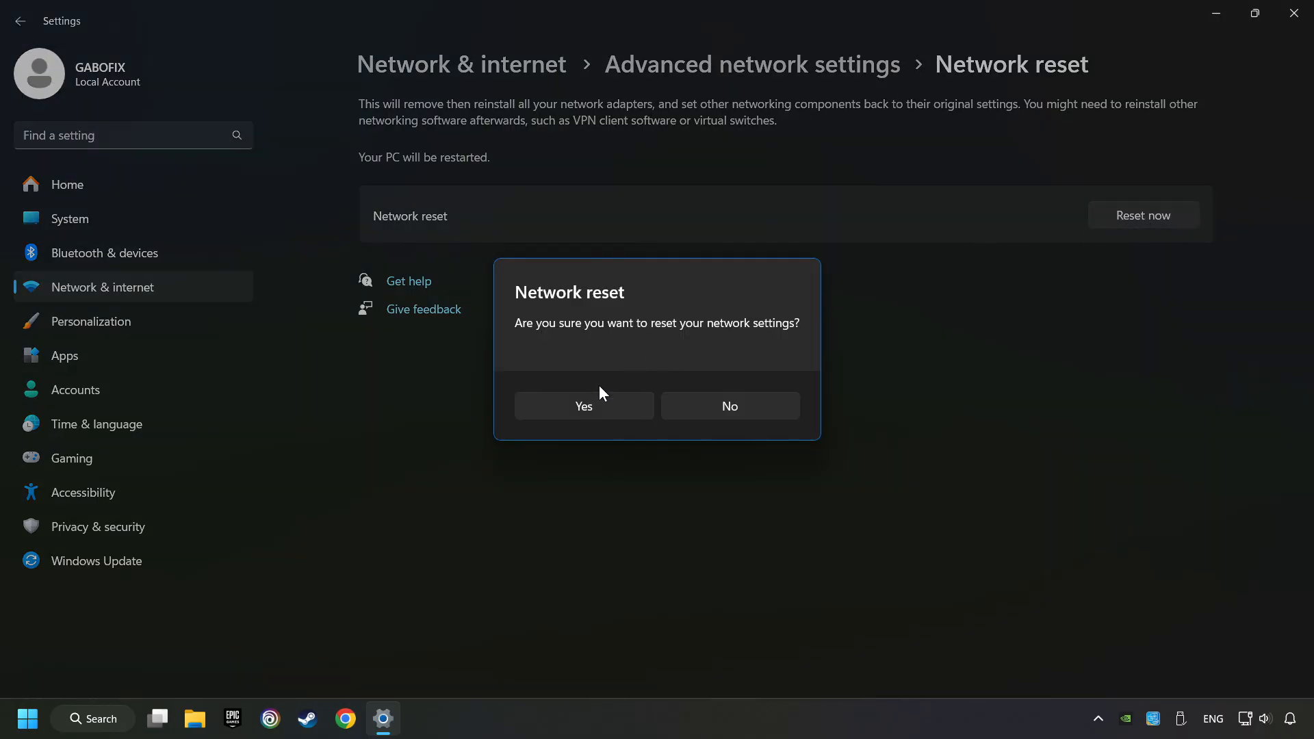
{"action": "left_click", "coordinate": [728, 405]}
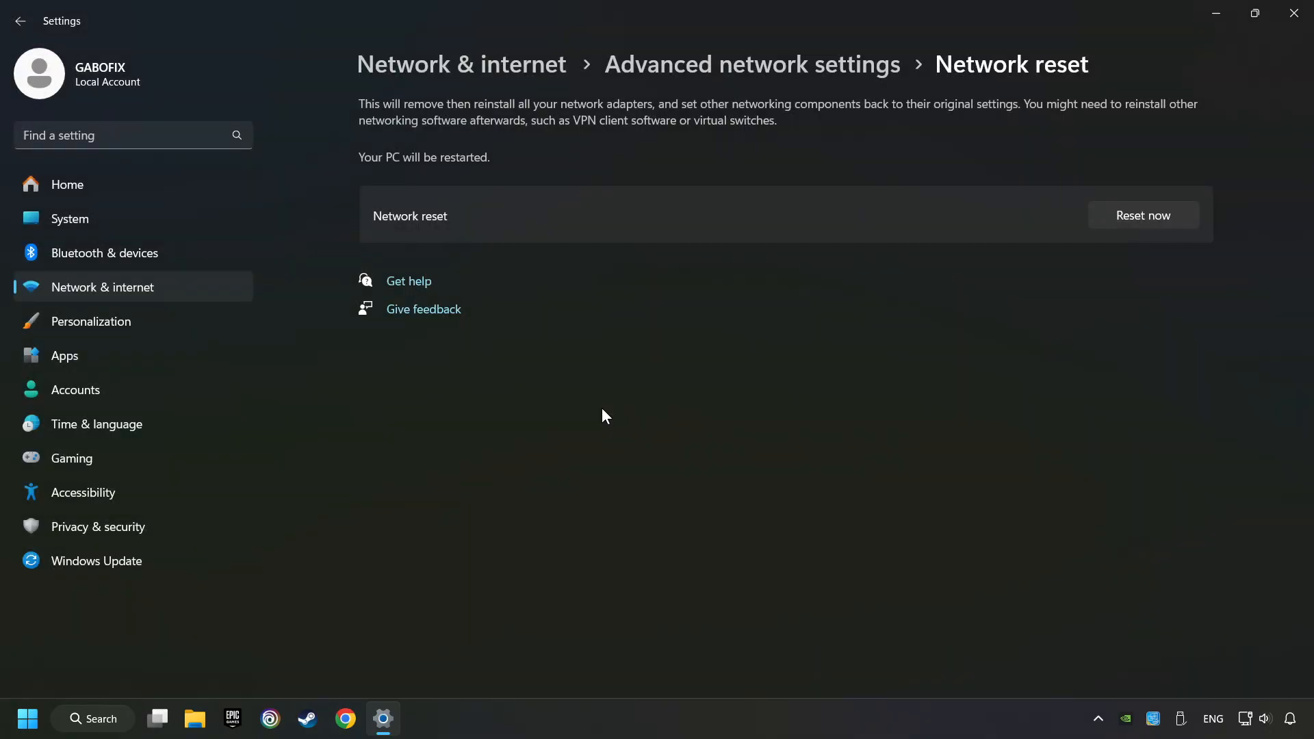
{"action": "mouse_move", "coordinate": [752, 297]}
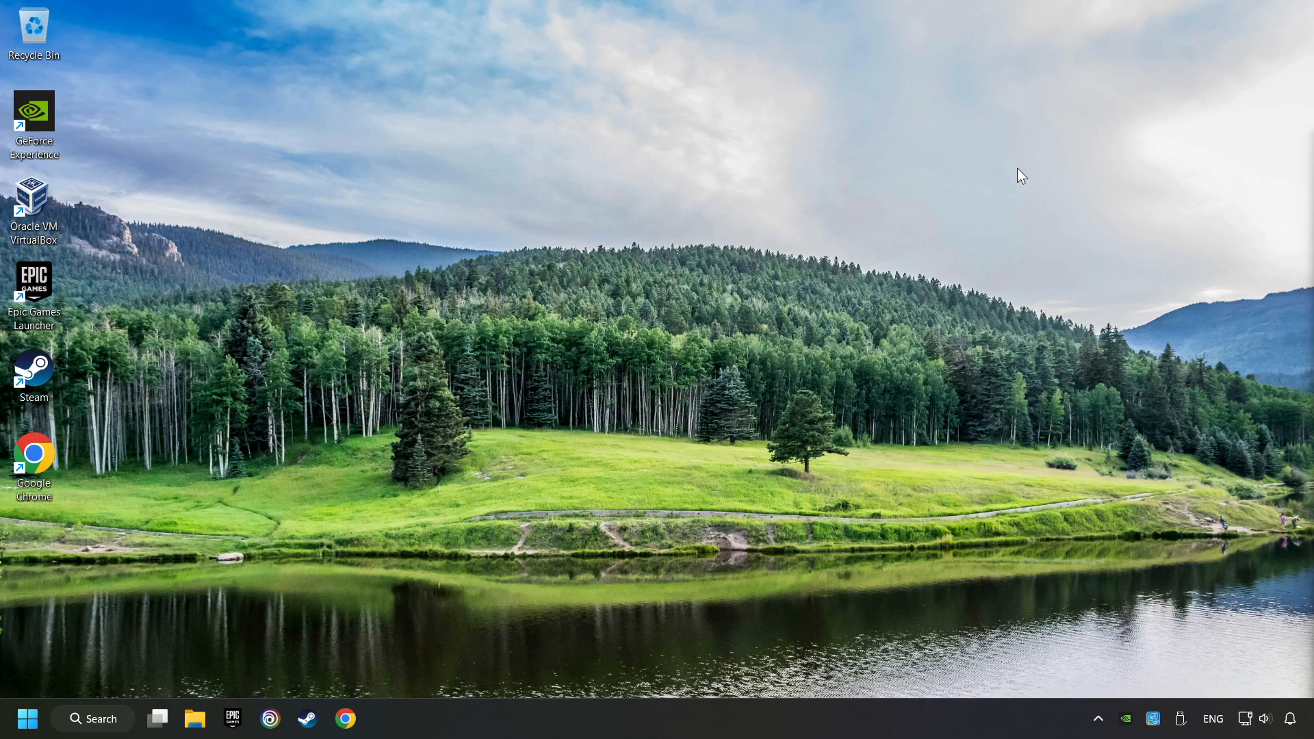
- Search for 'control' to launch Control Panel
{"action": "left_click", "coordinate": [27, 719]}
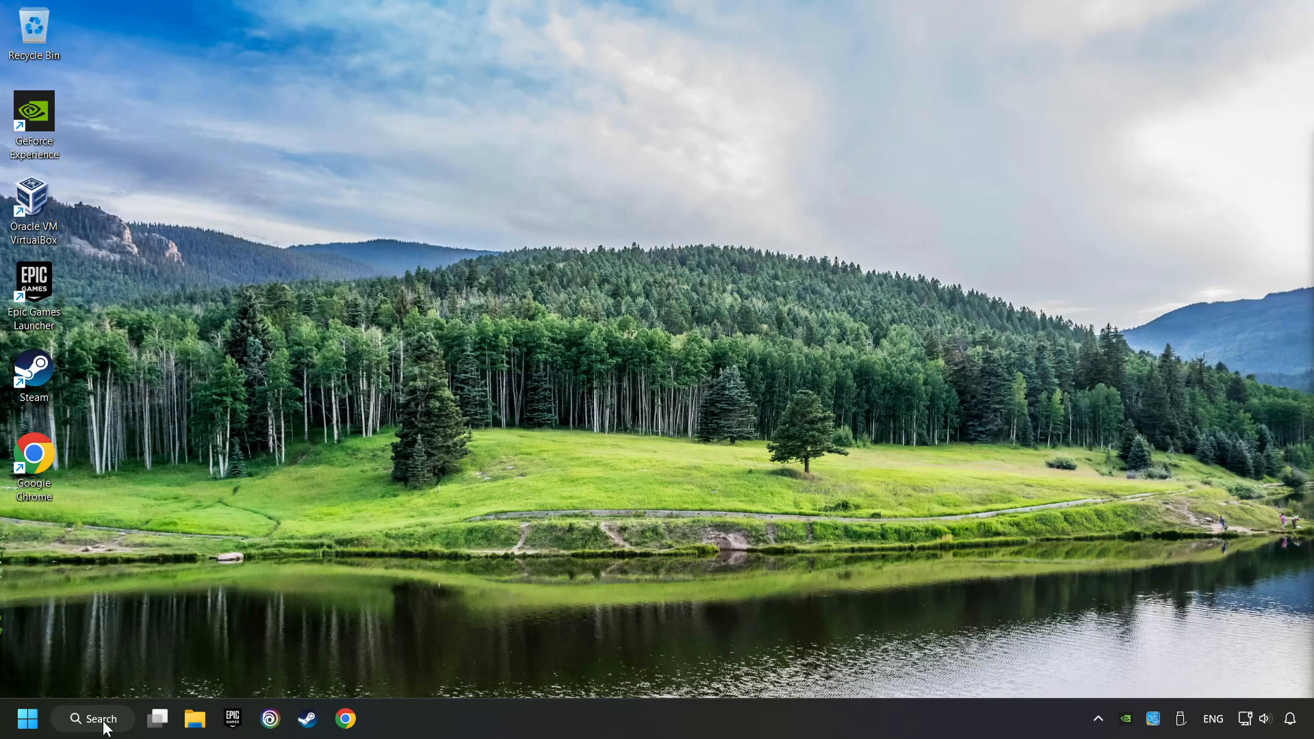
{"action": "type", "text": "contro"}
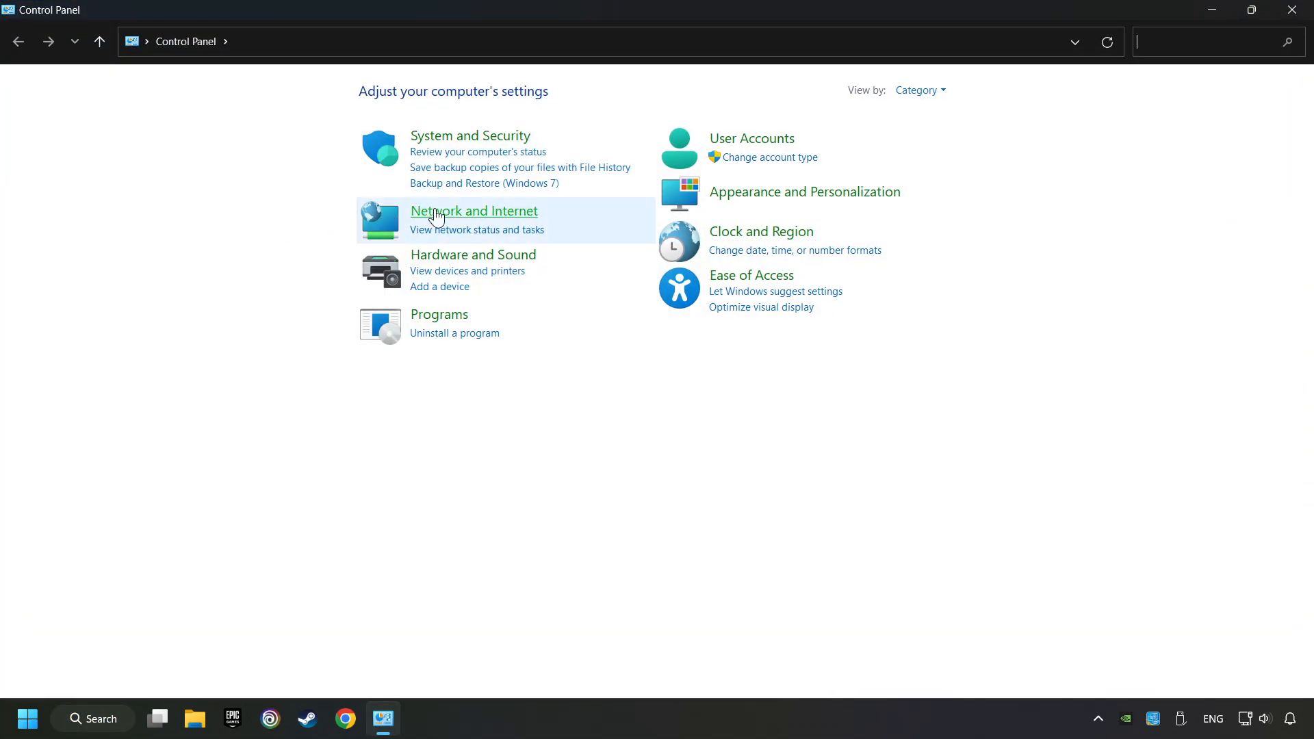
- Reach the network adapter list via Network and Sharing Center
{"action": "left_click", "coordinate": [474, 211]}
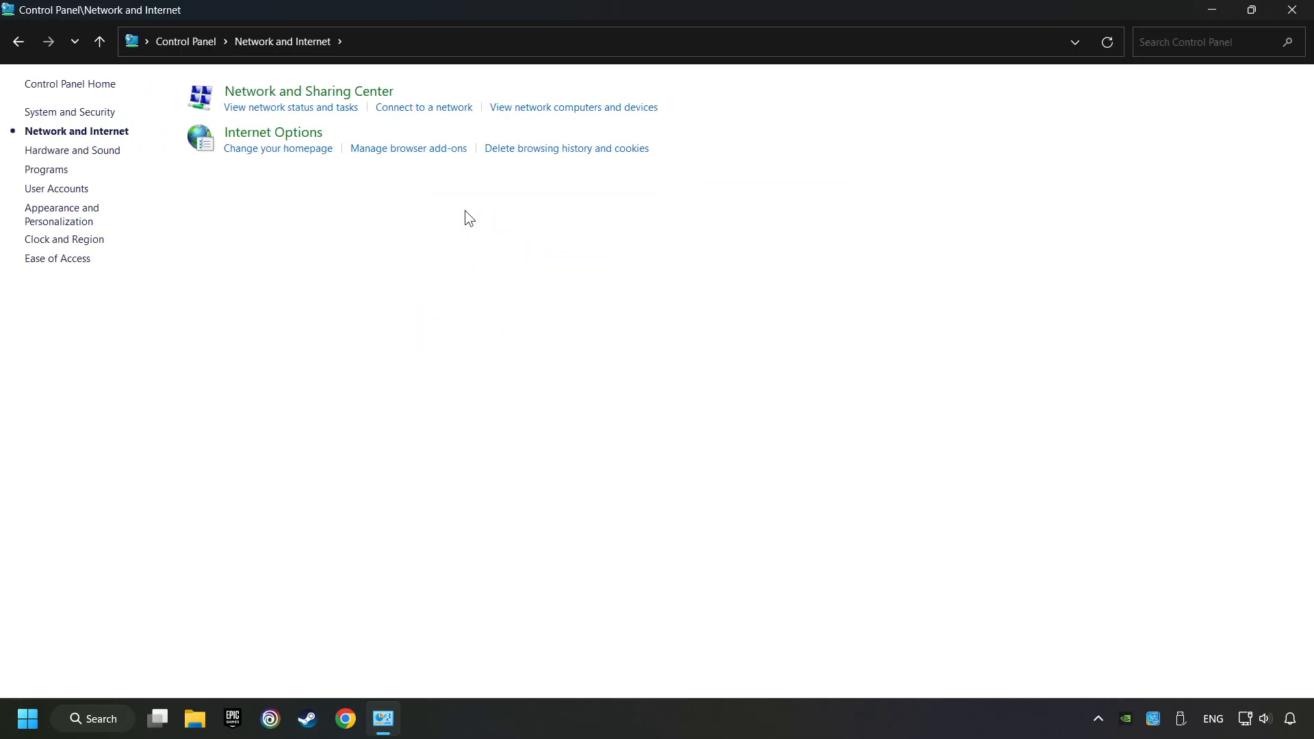
{"action": "mouse_move", "coordinate": [304, 148]}
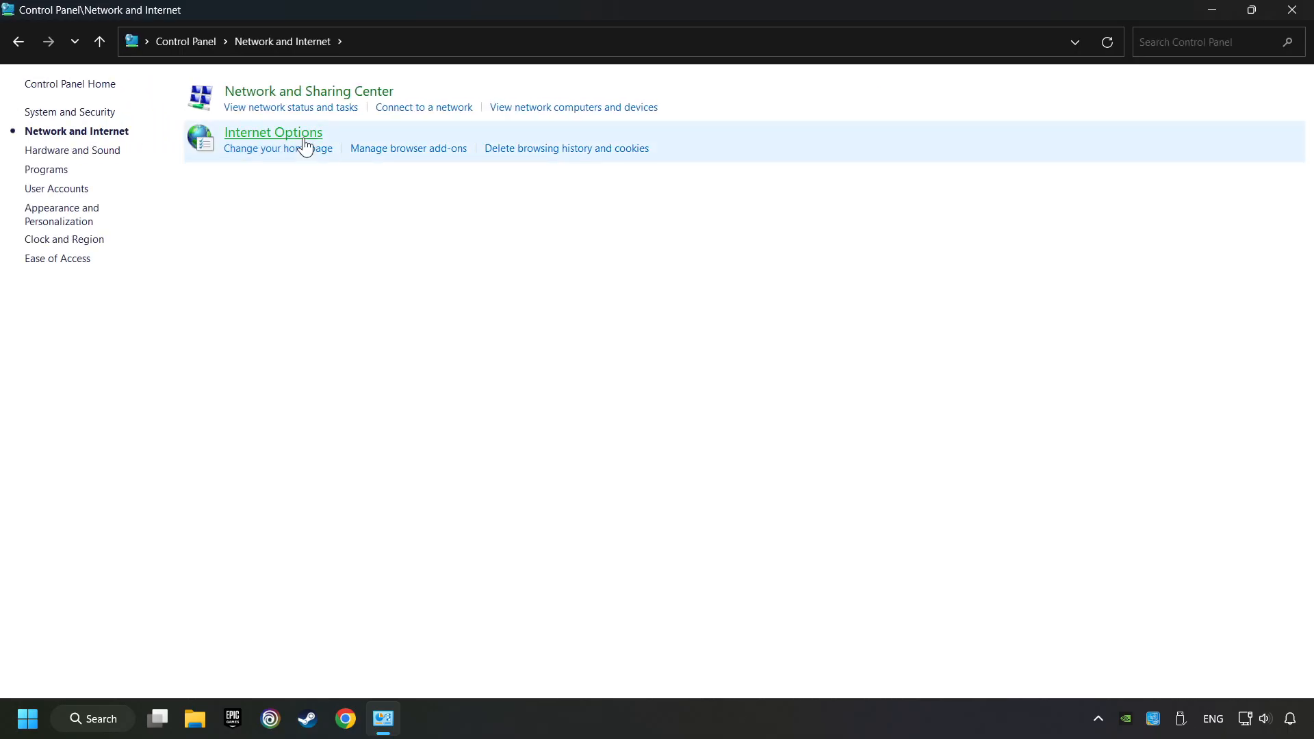
{"action": "mouse_move", "coordinate": [308, 90]}
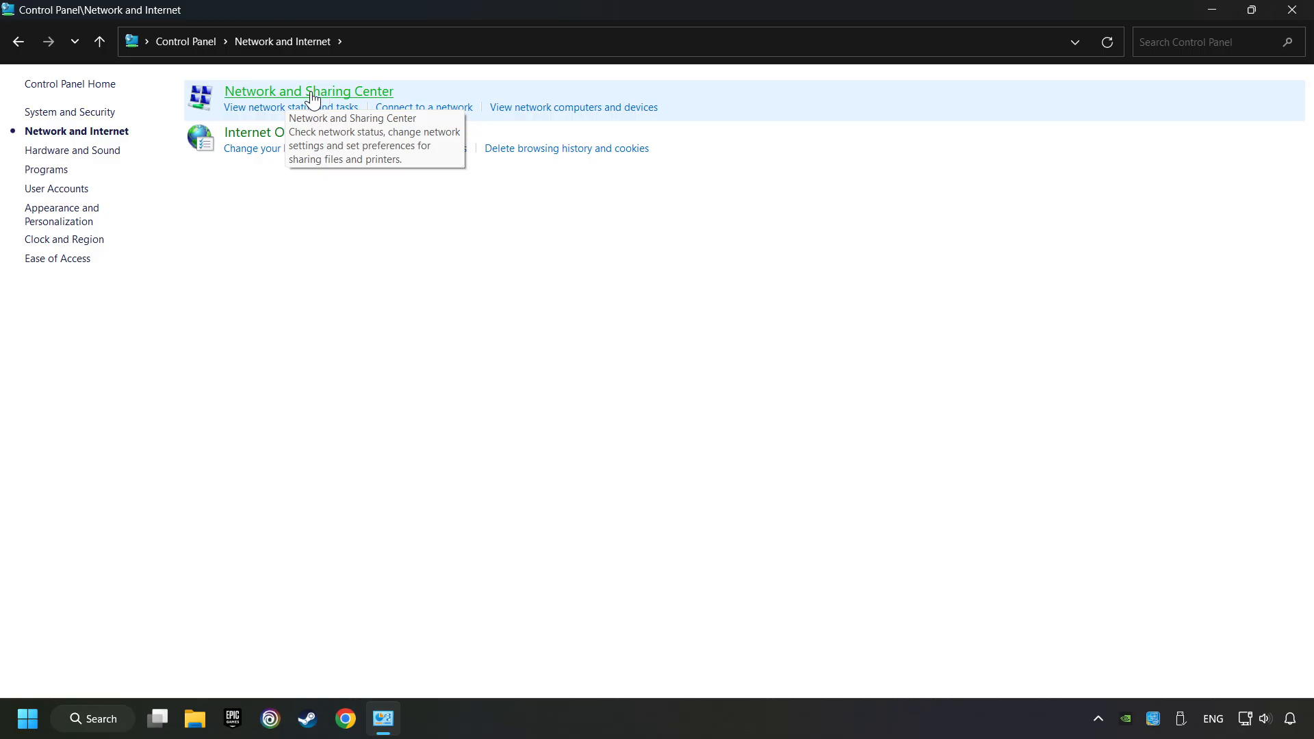
{"action": "left_click", "coordinate": [308, 91]}
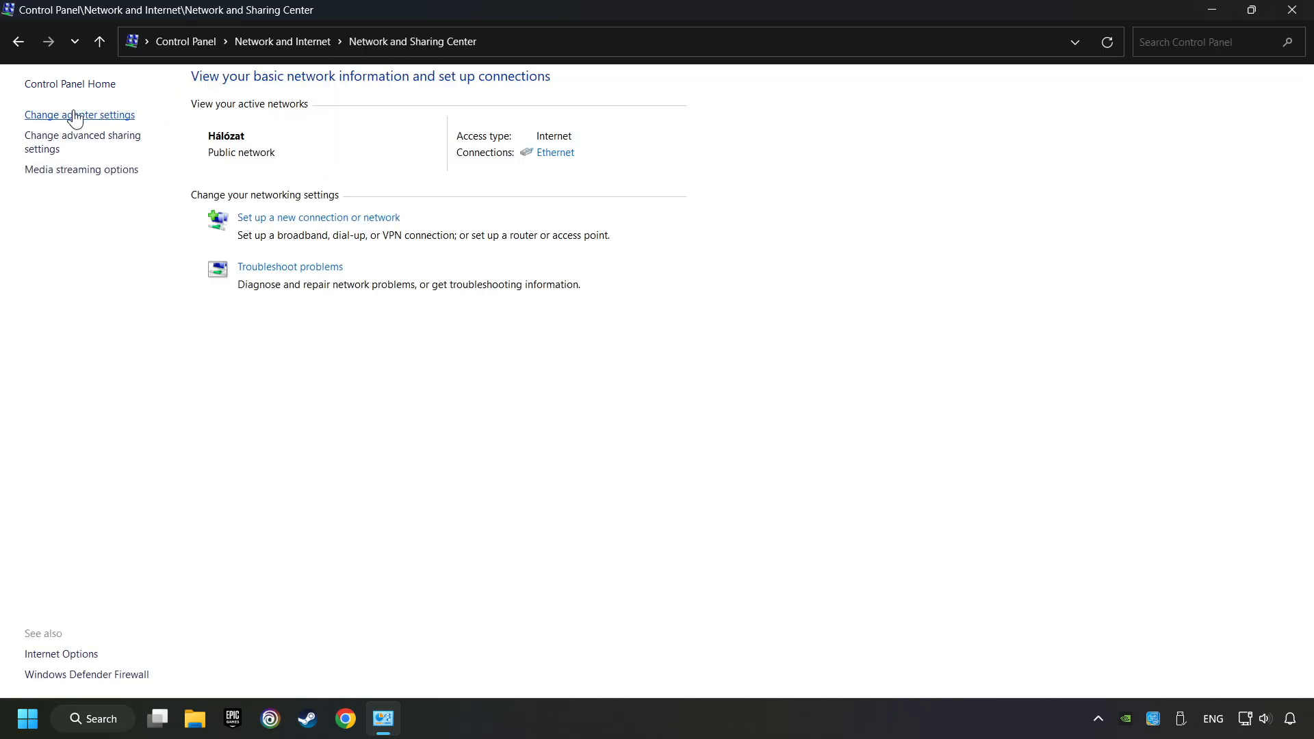
{"action": "left_click", "coordinate": [79, 115]}
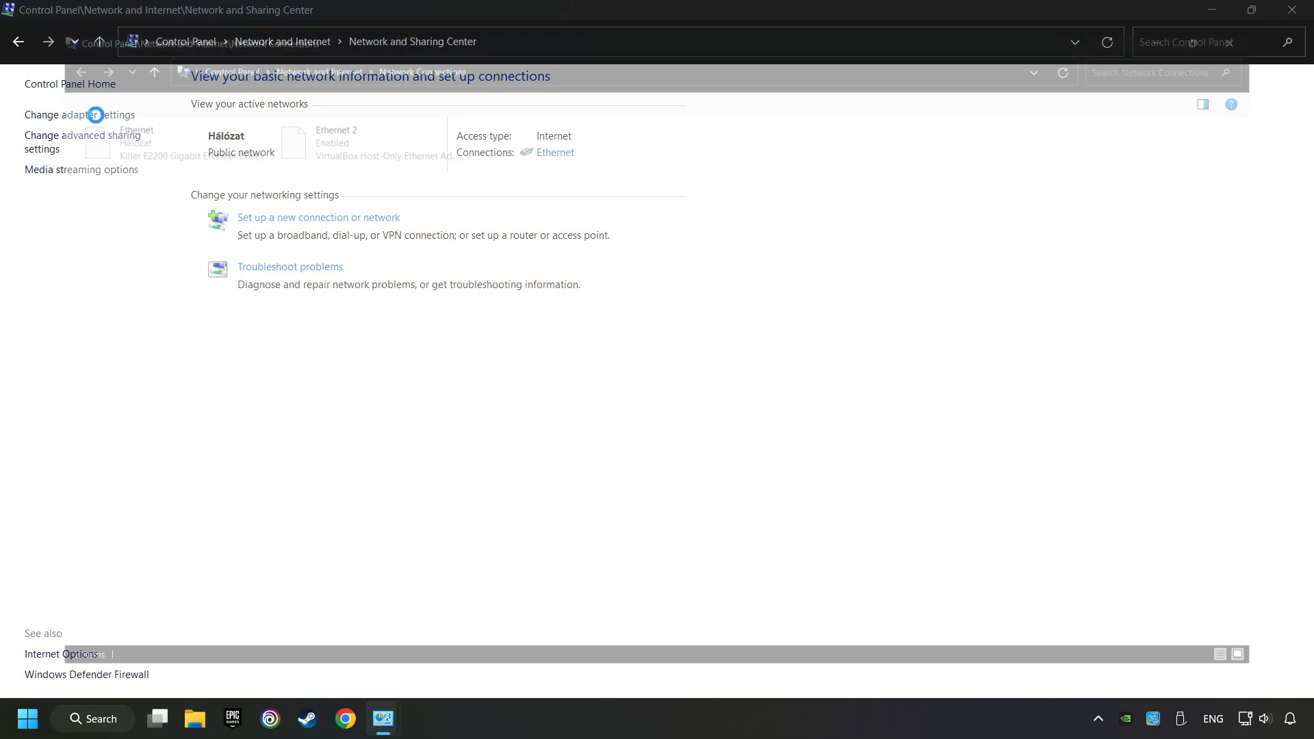
- Bring up the Ethernet adapter's Properties dialog
{"action": "left_click", "coordinate": [79, 115]}
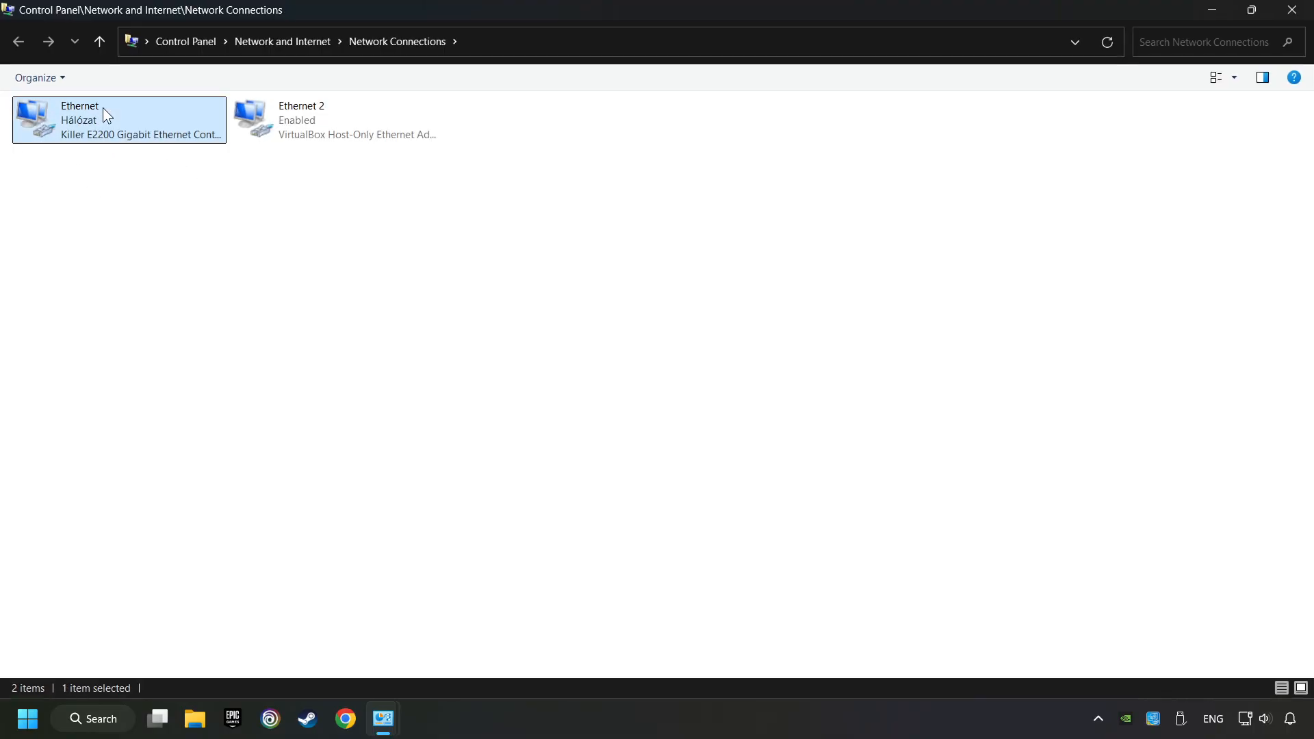
{"action": "right_click", "coordinate": [118, 121]}
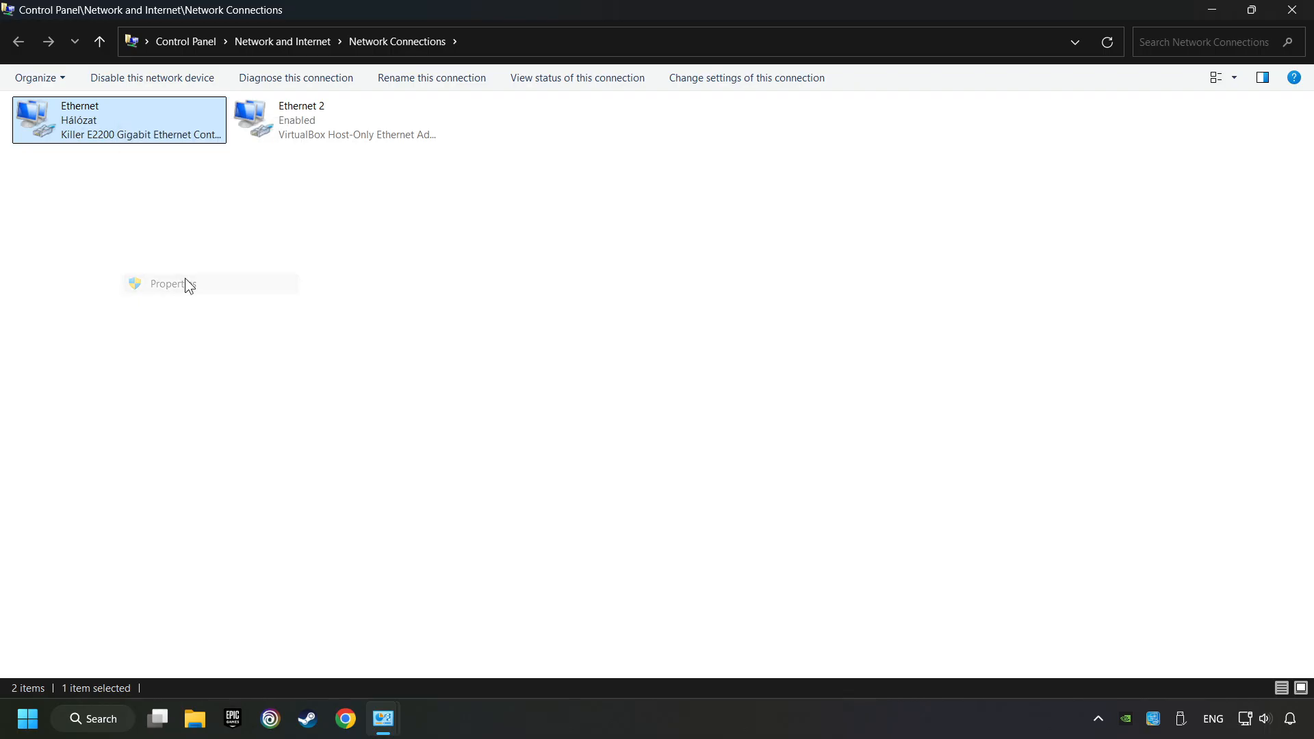
{"action": "left_click", "coordinate": [167, 283]}
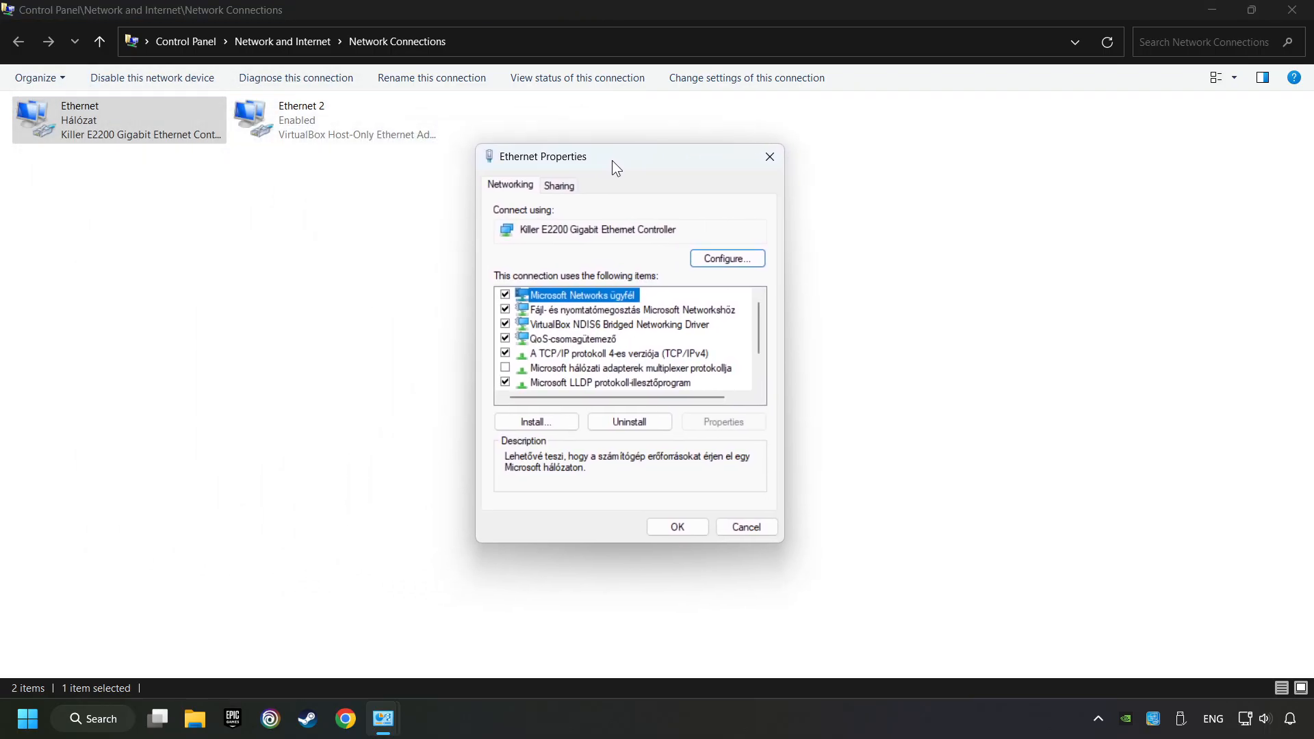
- Set Ethernet's IPv4 DNS servers manually to 8.8.8.8 and 8.8.4.4 and apply
{"action": "left_click", "coordinate": [617, 353]}
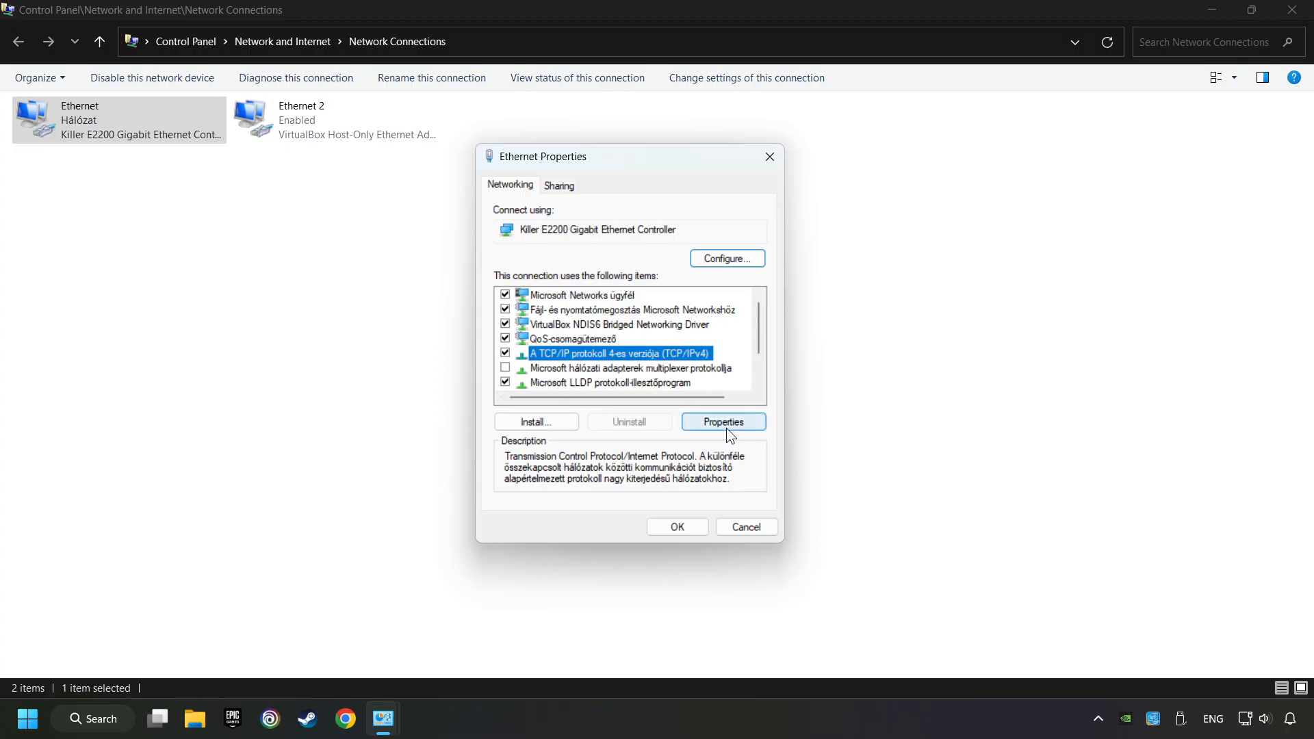
{"action": "left_click", "coordinate": [722, 421]}
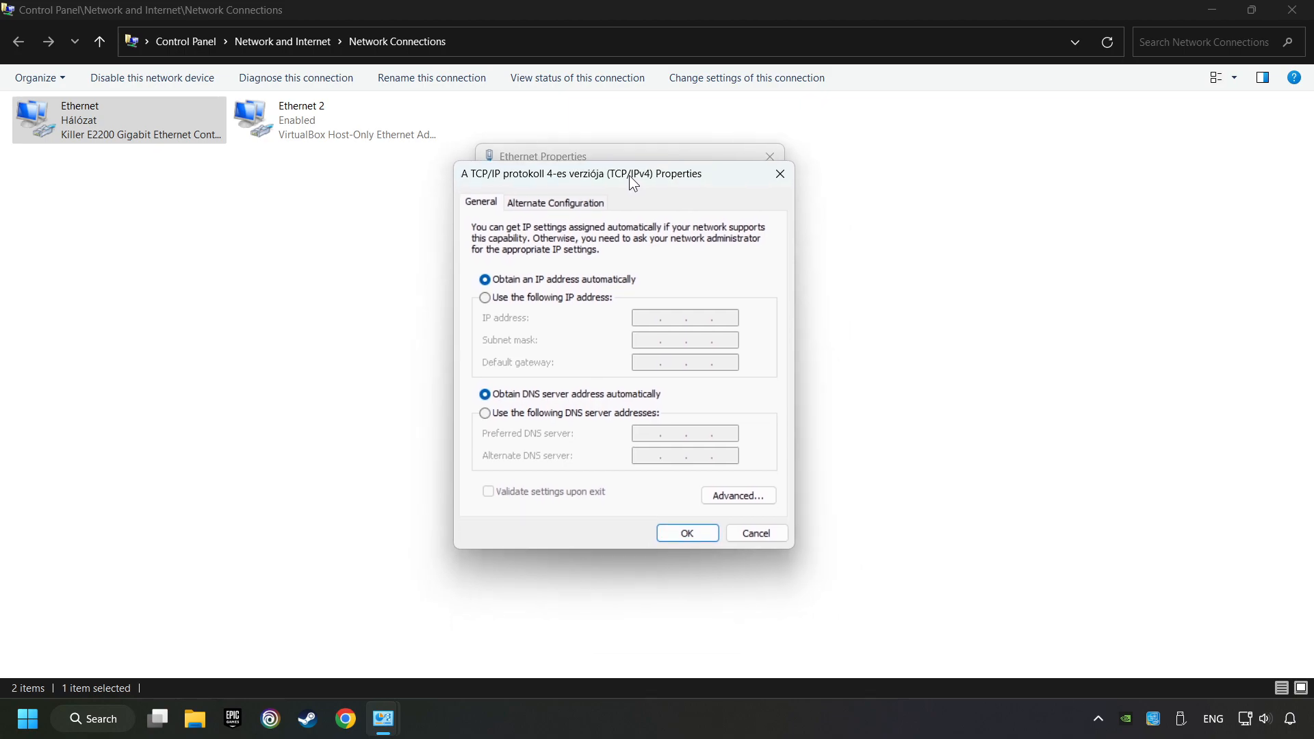
{"action": "mouse_move", "coordinate": [492, 423]}
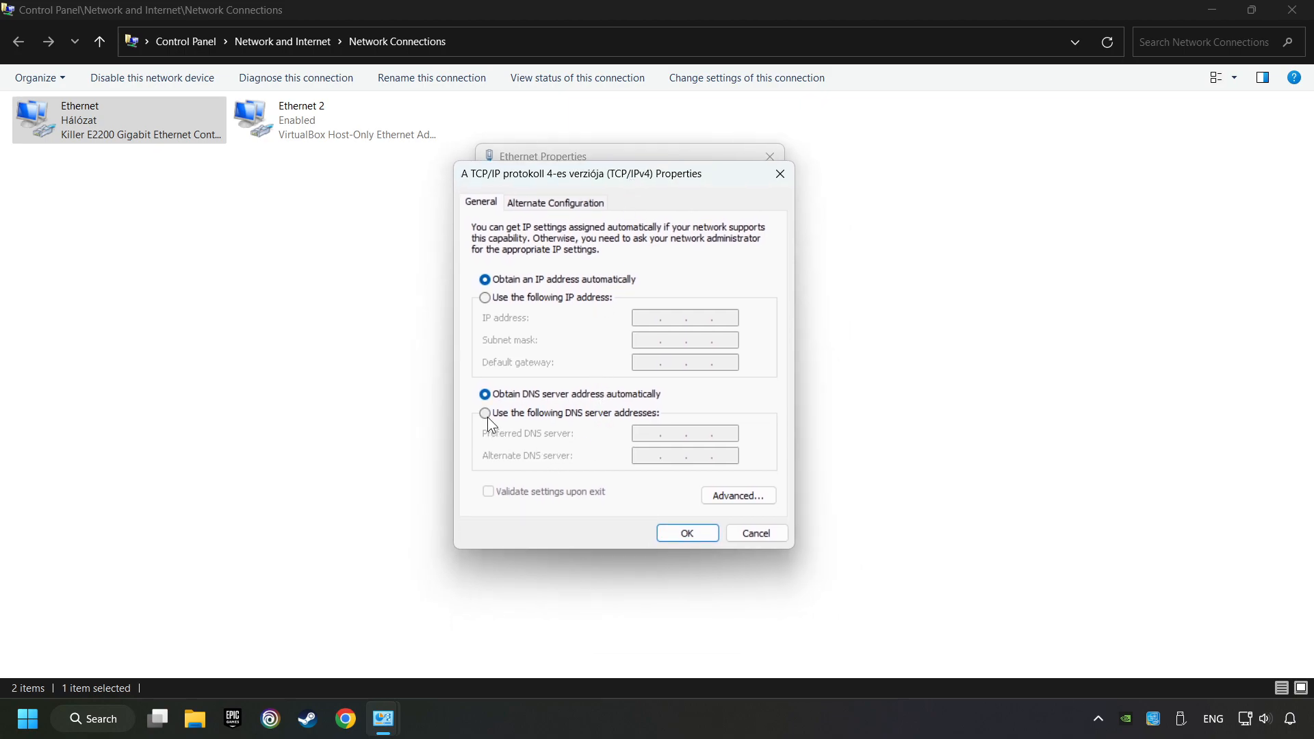
{"action": "left_click", "coordinate": [484, 413]}
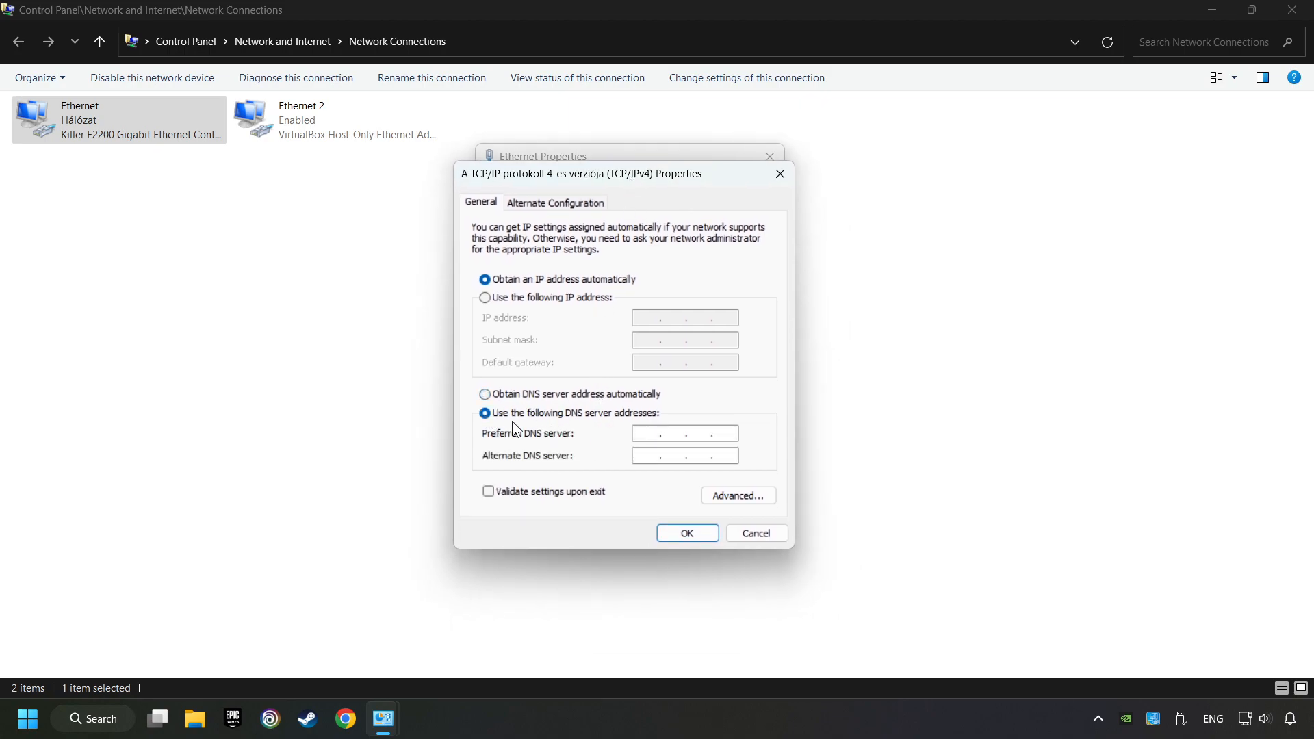
{"action": "mouse_move", "coordinate": [637, 433]}
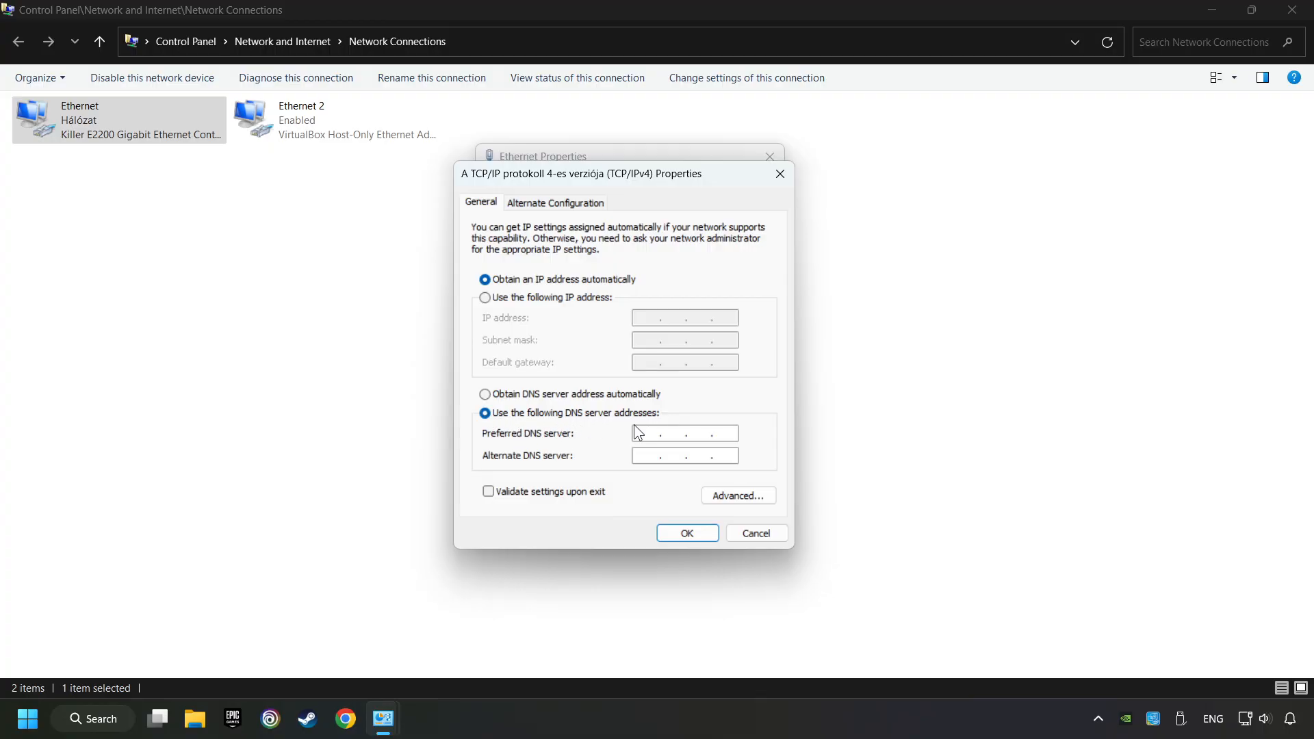
{"action": "type", "text": "8.8.8.8"}
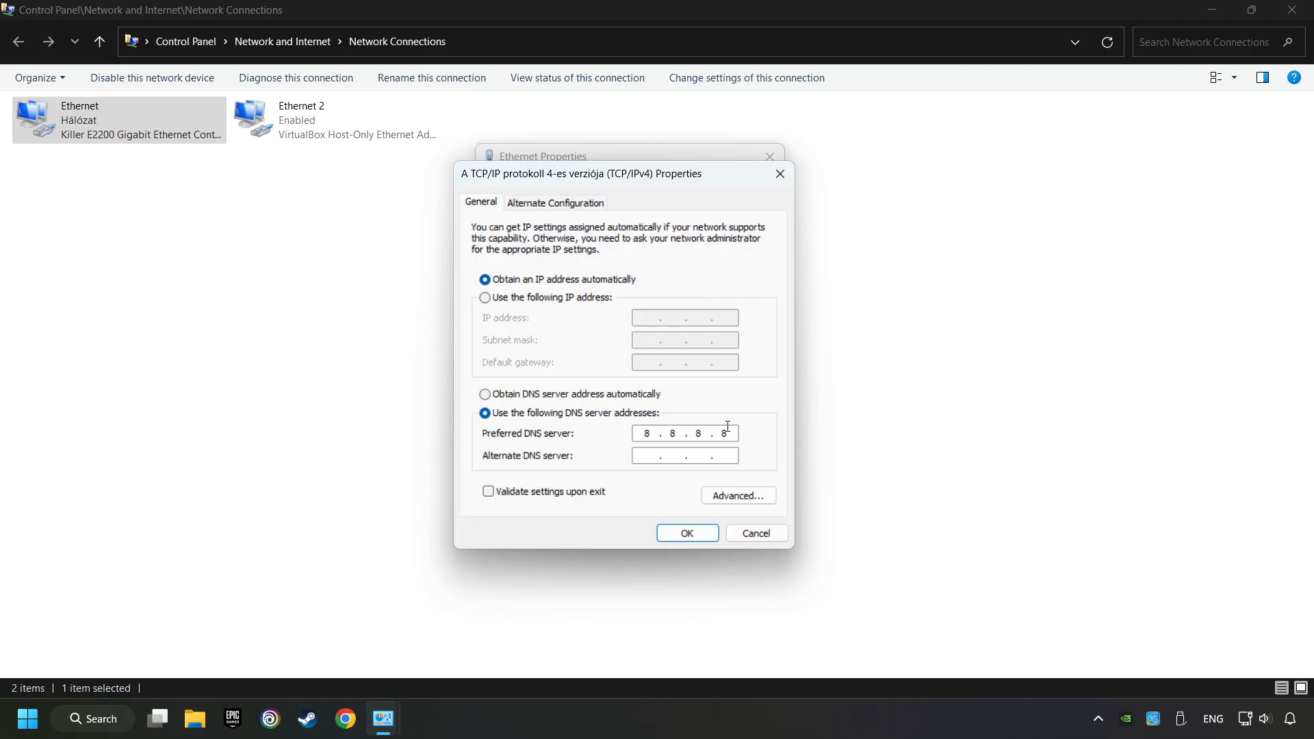
{"action": "left_click", "coordinate": [683, 455]}
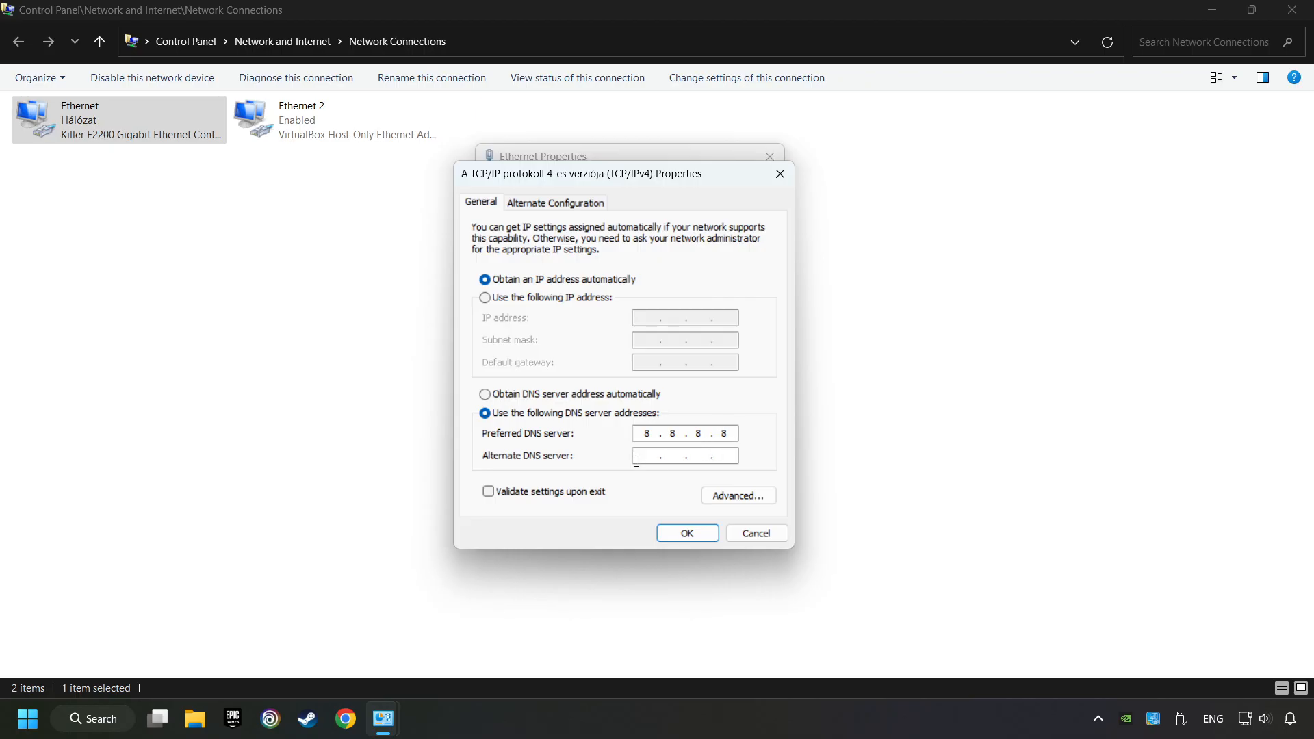
{"action": "type", "text": "8.8.4.4"}
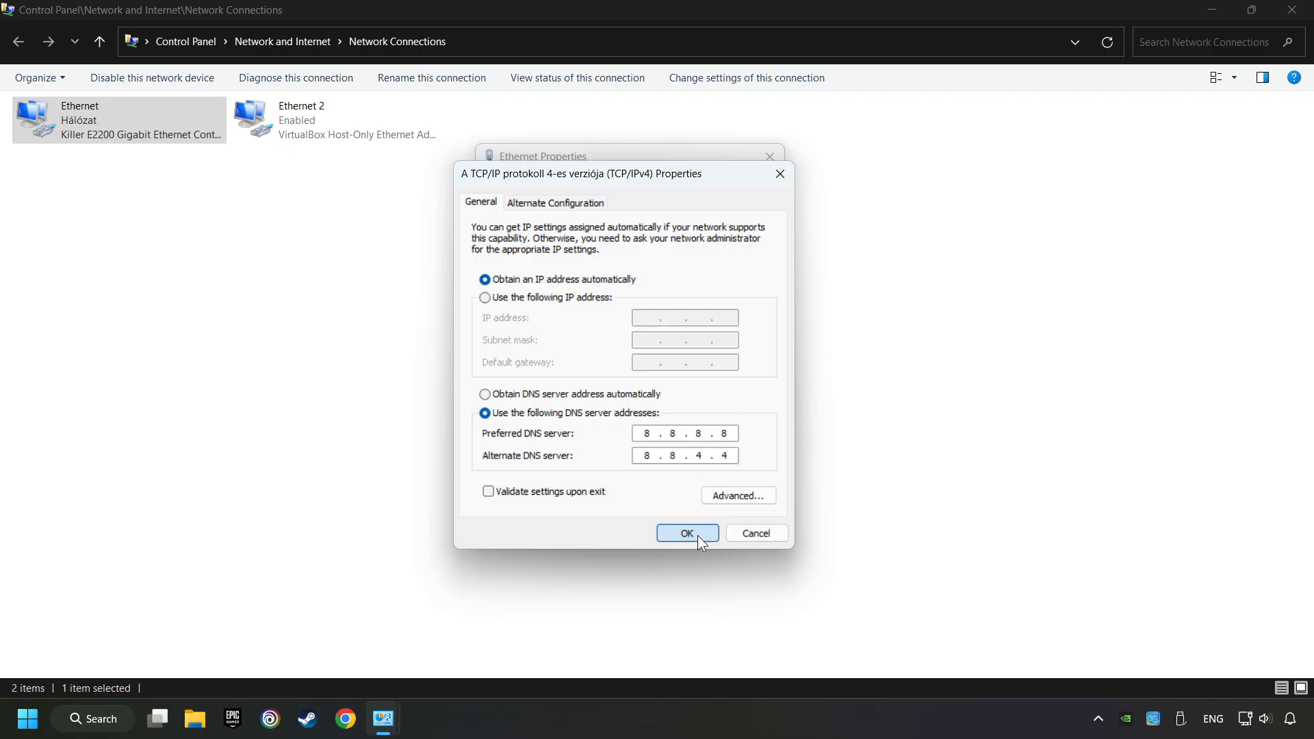
{"action": "left_click", "coordinate": [686, 532]}
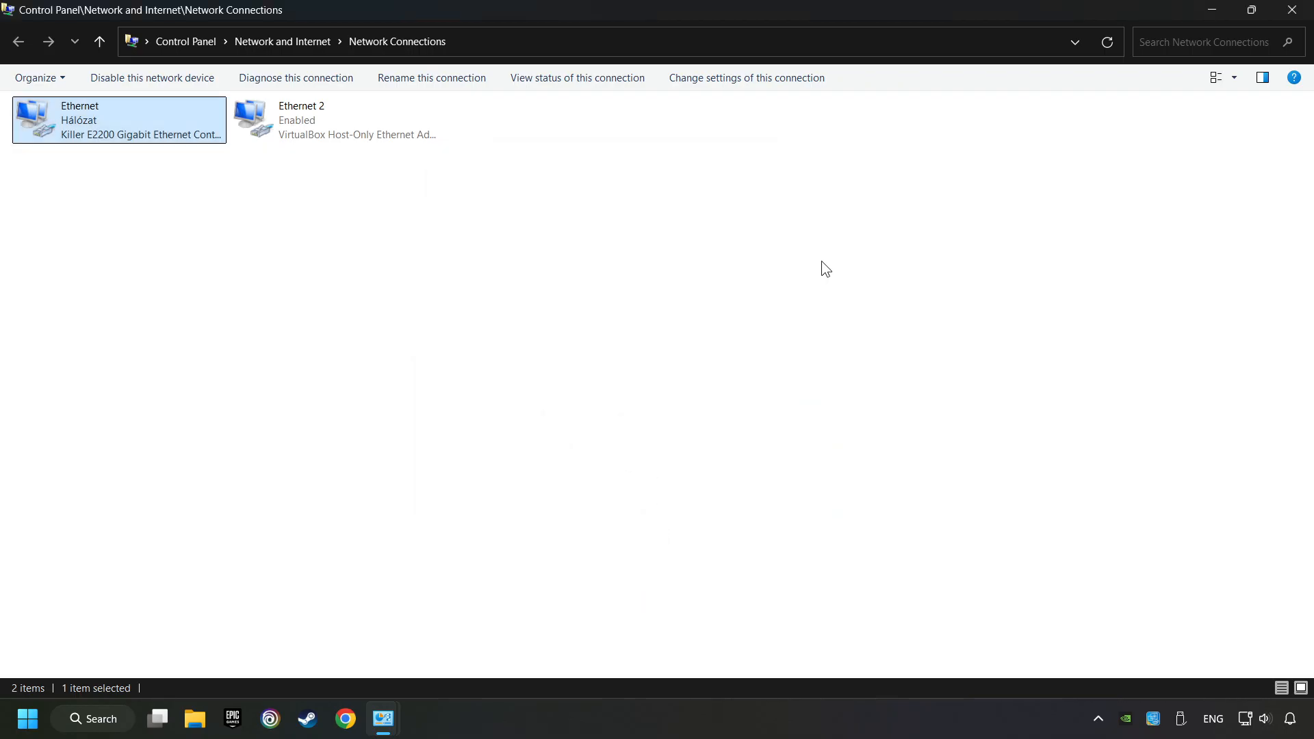